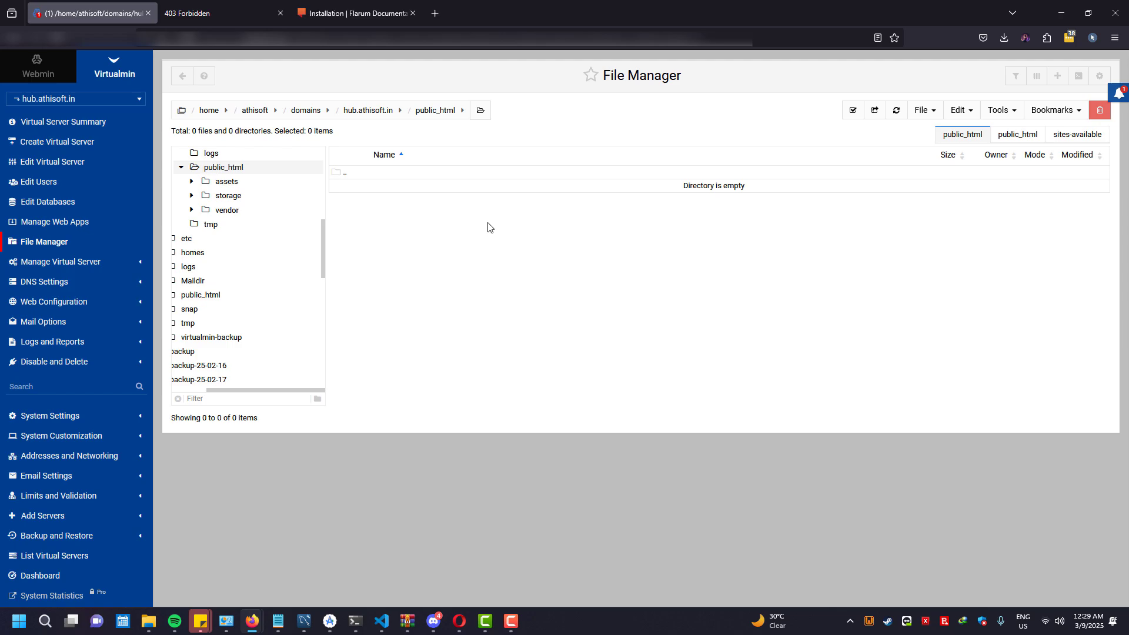
Download the flarum-v1.x-php8.3.tar.gz archive from the Flarum installation guide's archive table.
left_click(355, 13)
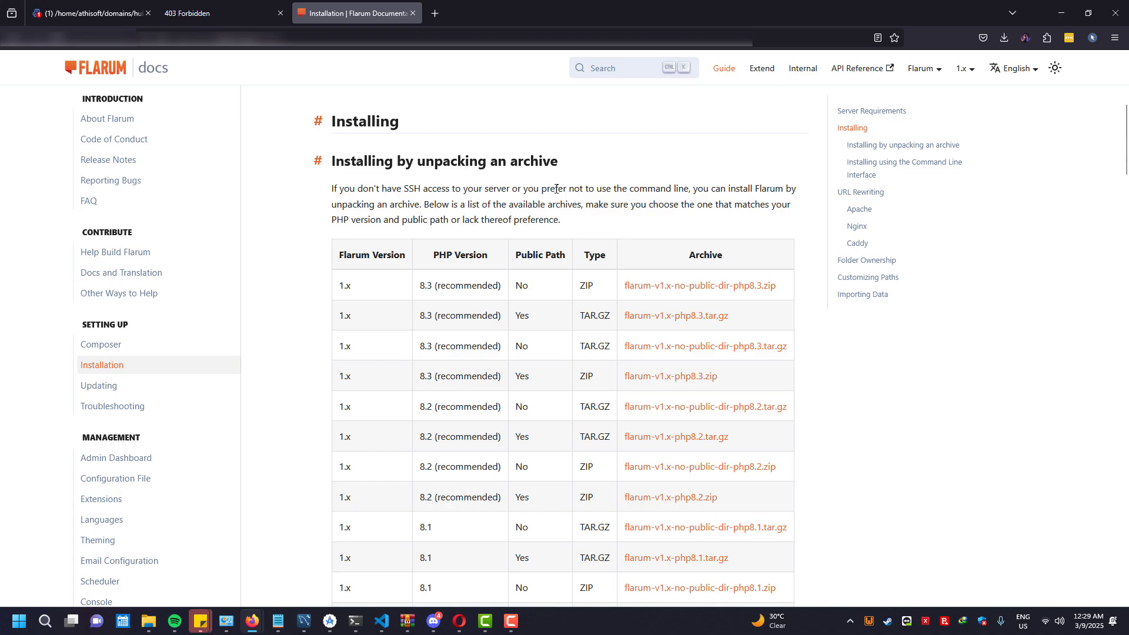
scroll("up", 3)
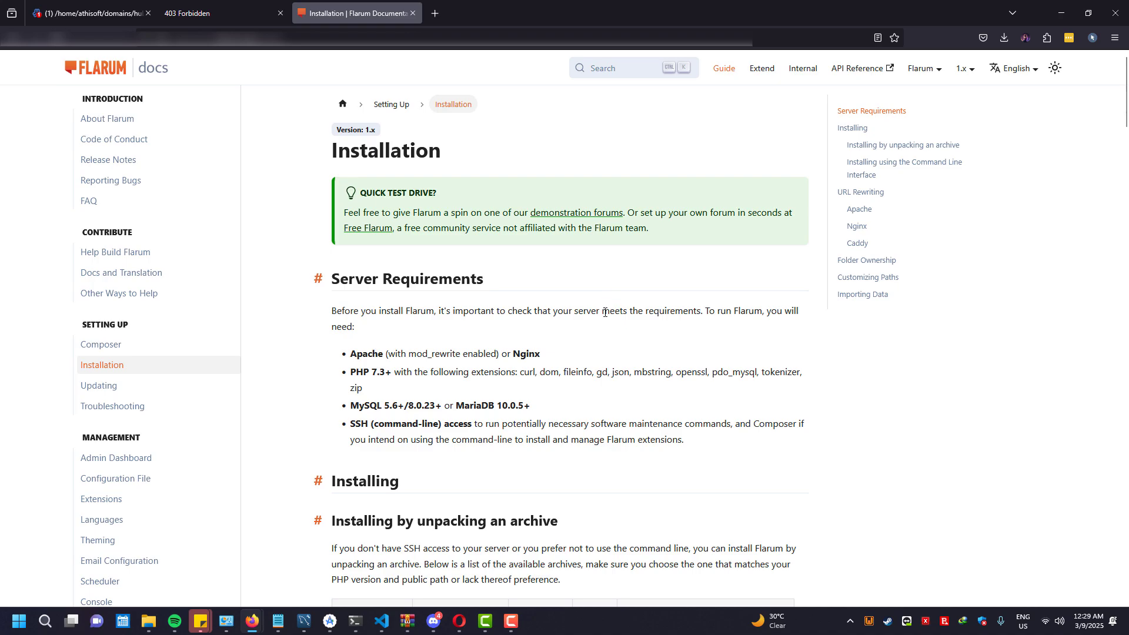
scroll("down", 3)
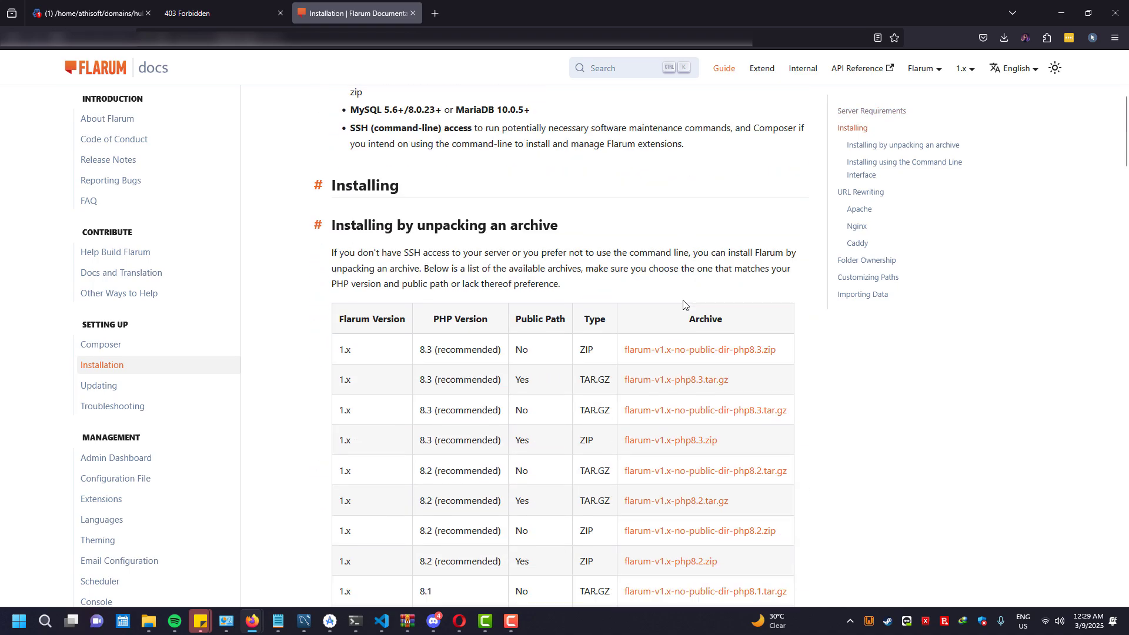
scroll("down", 3)
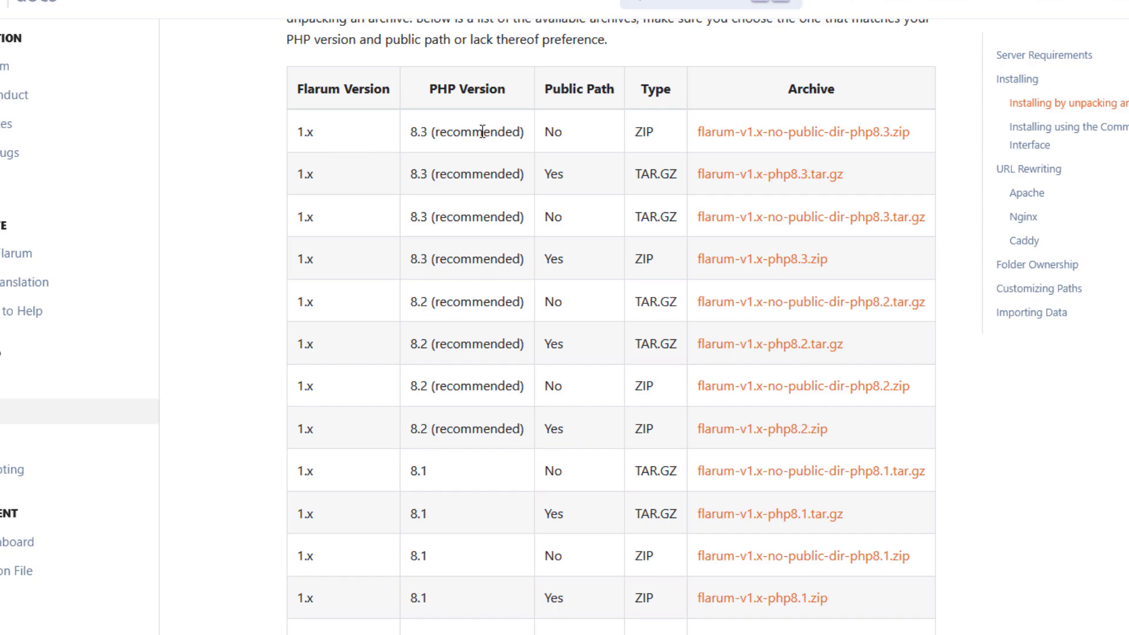
mouse_move(493, 137)
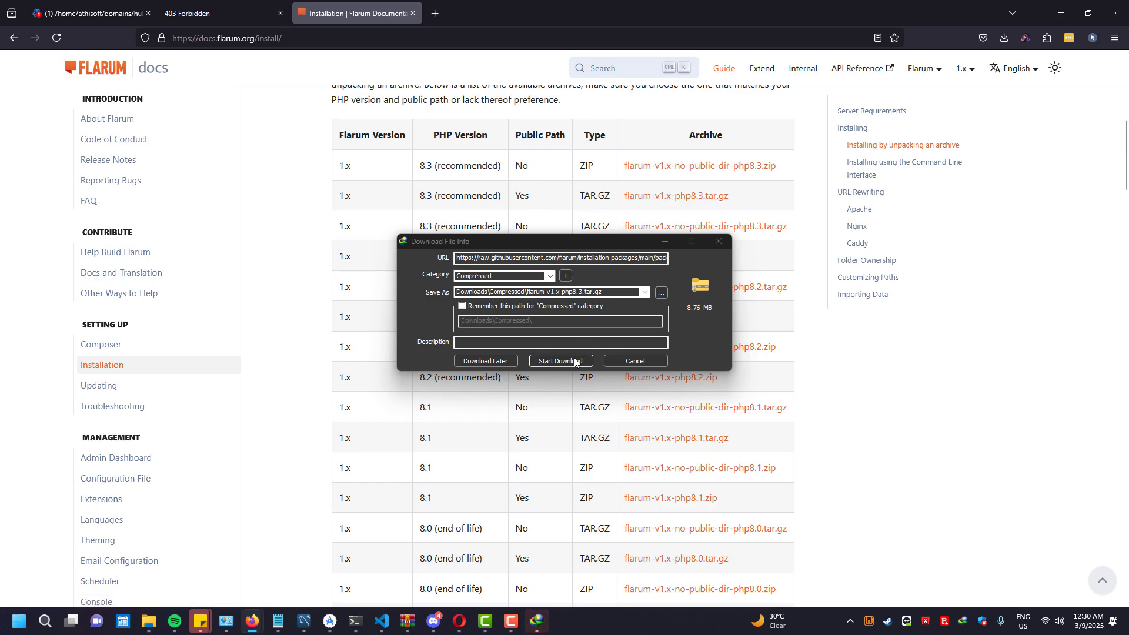
left_click(561, 361)
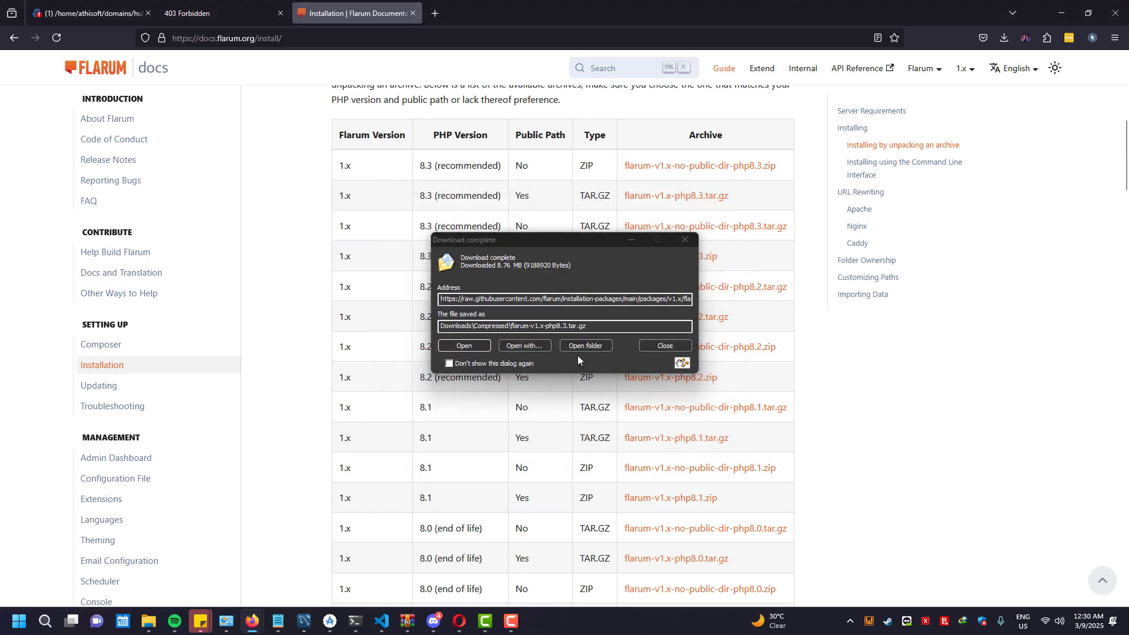
left_click(586, 345)
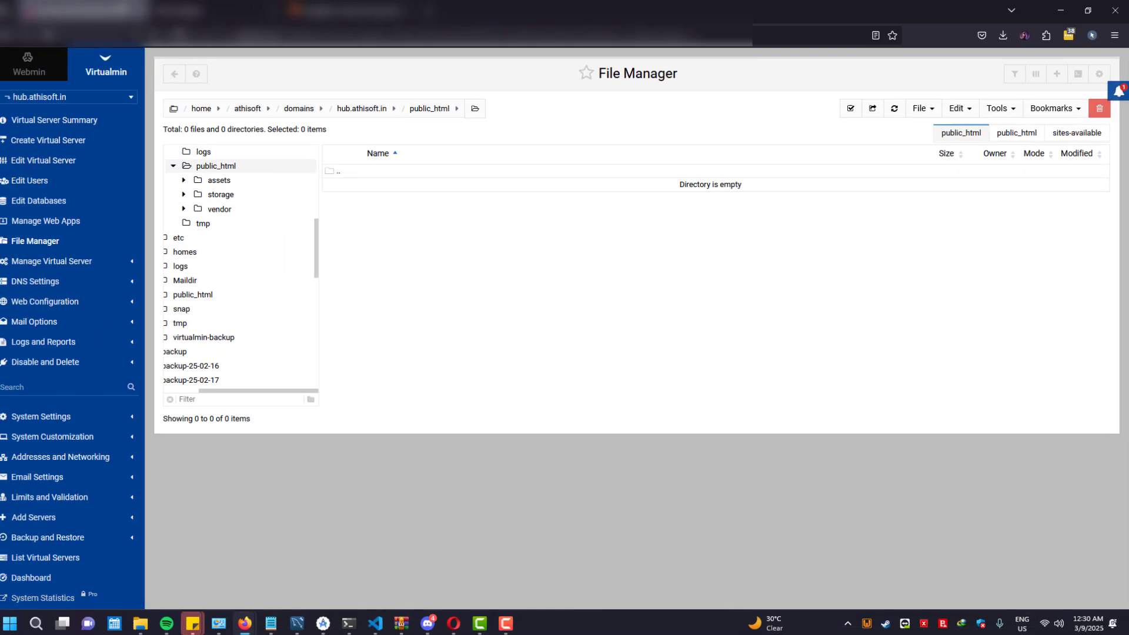
Upload the Flarum archive into public_html with Extract Compressed enabled.
left_click(920, 110)
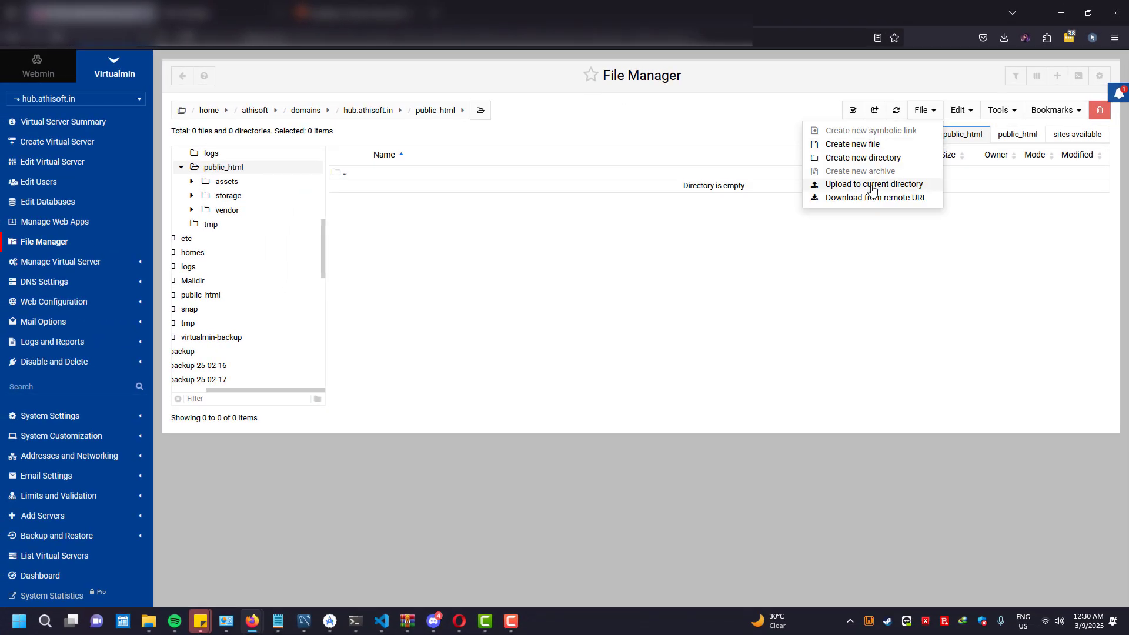
left_click(873, 184)
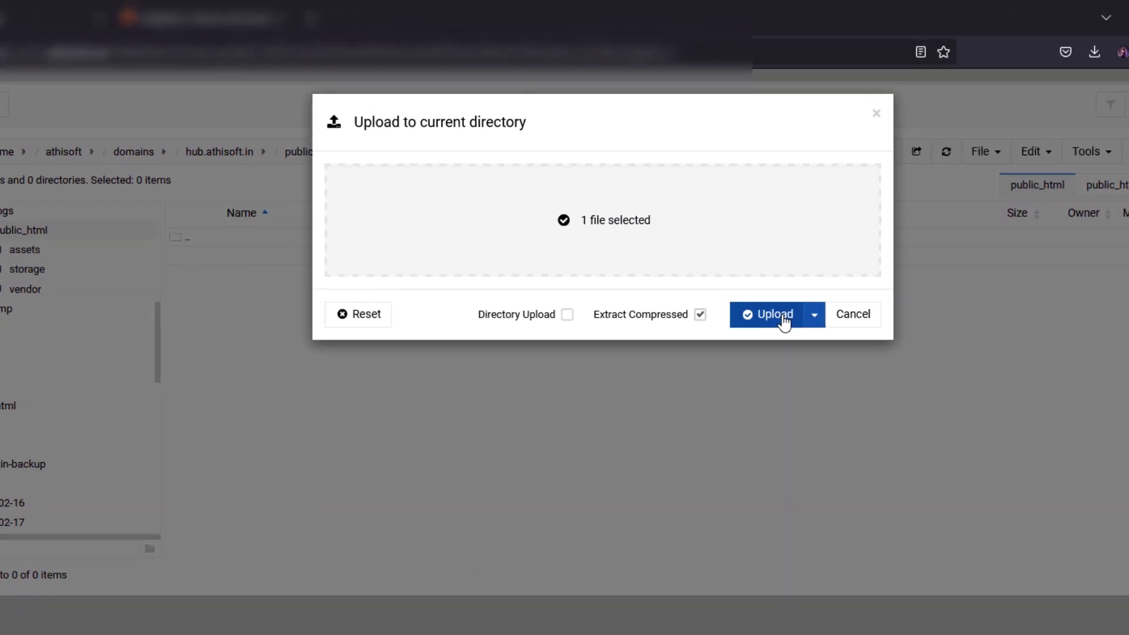
left_click(768, 314)
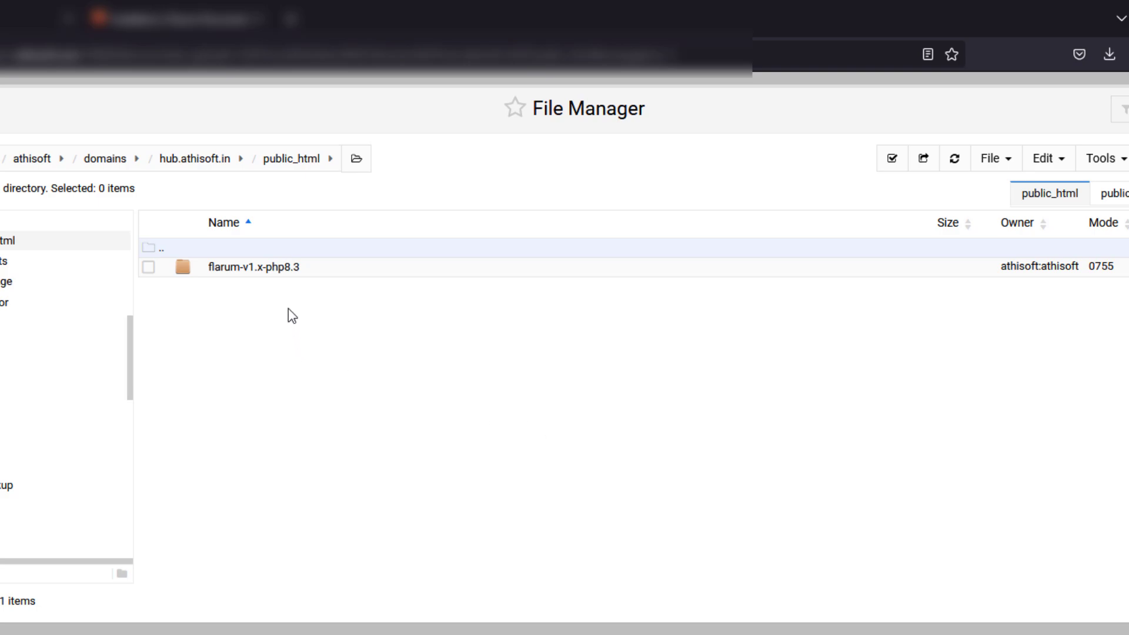
Cut every item in flarum-v1.x-php8.3 except the public folder.
double_click(254, 266)
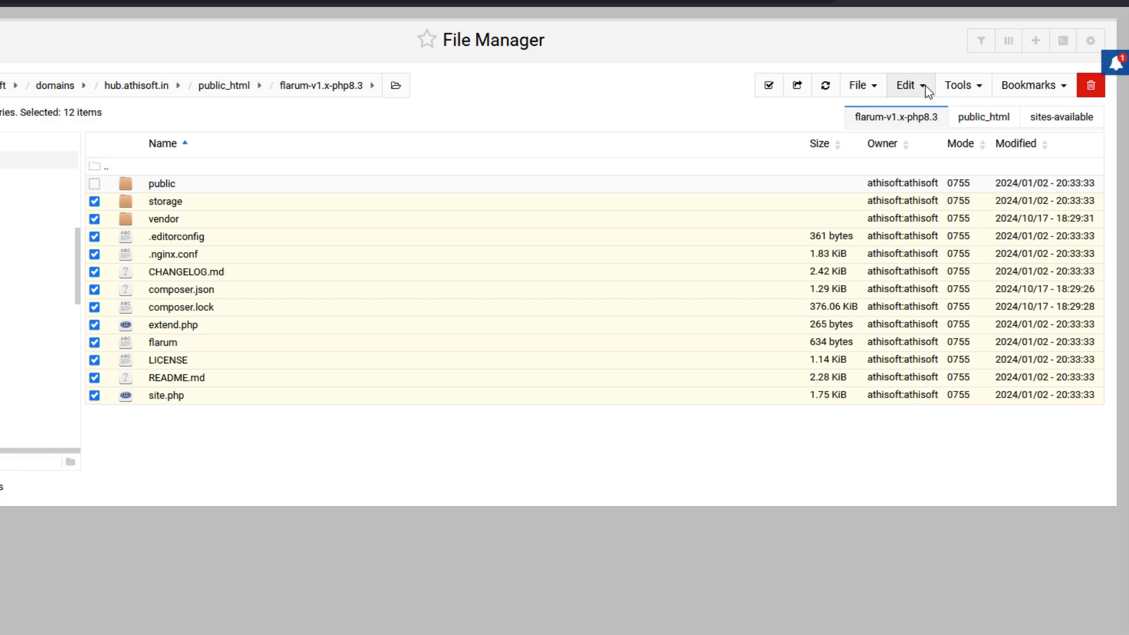
left_click(908, 84)
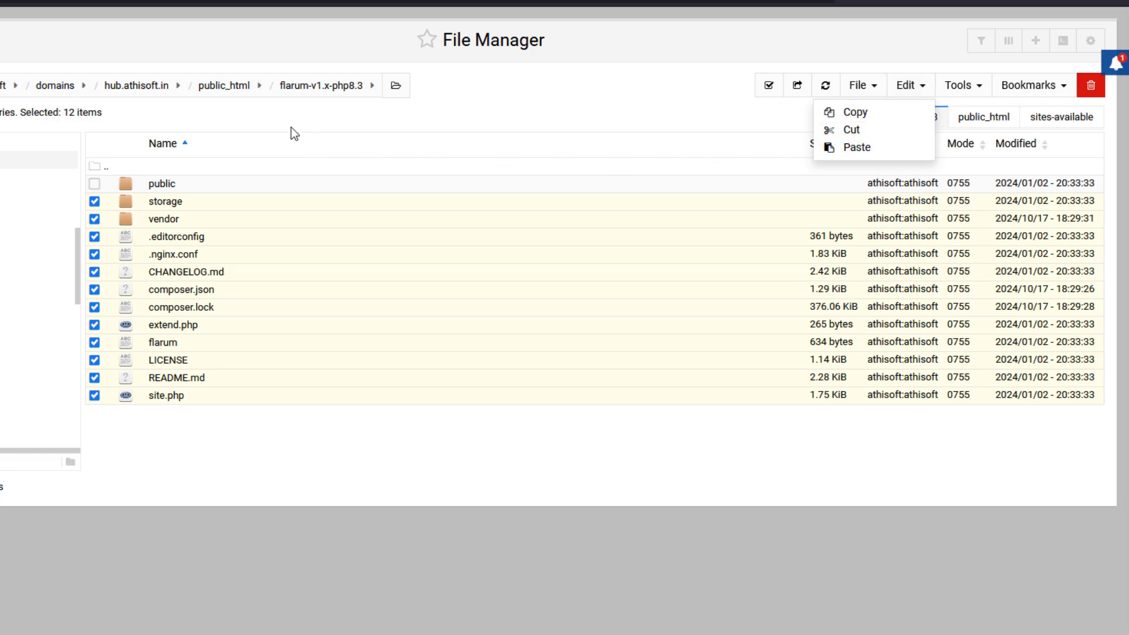
mouse_move(238, 94)
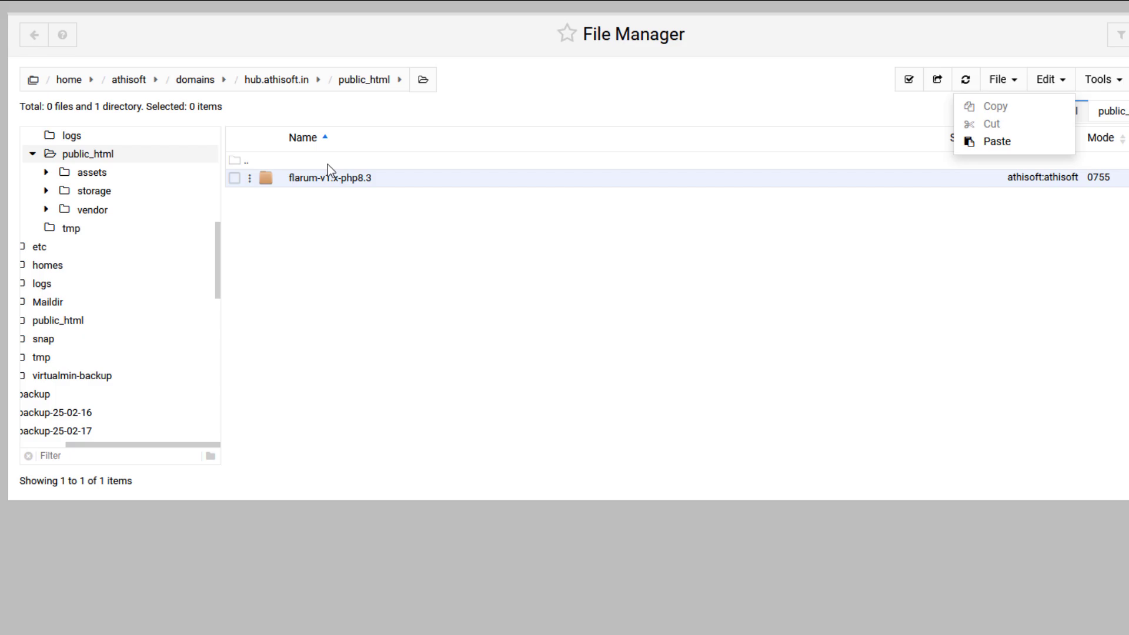
Create a new directory named flarum in hub.athisoft.in and enter it.
left_click(277, 80)
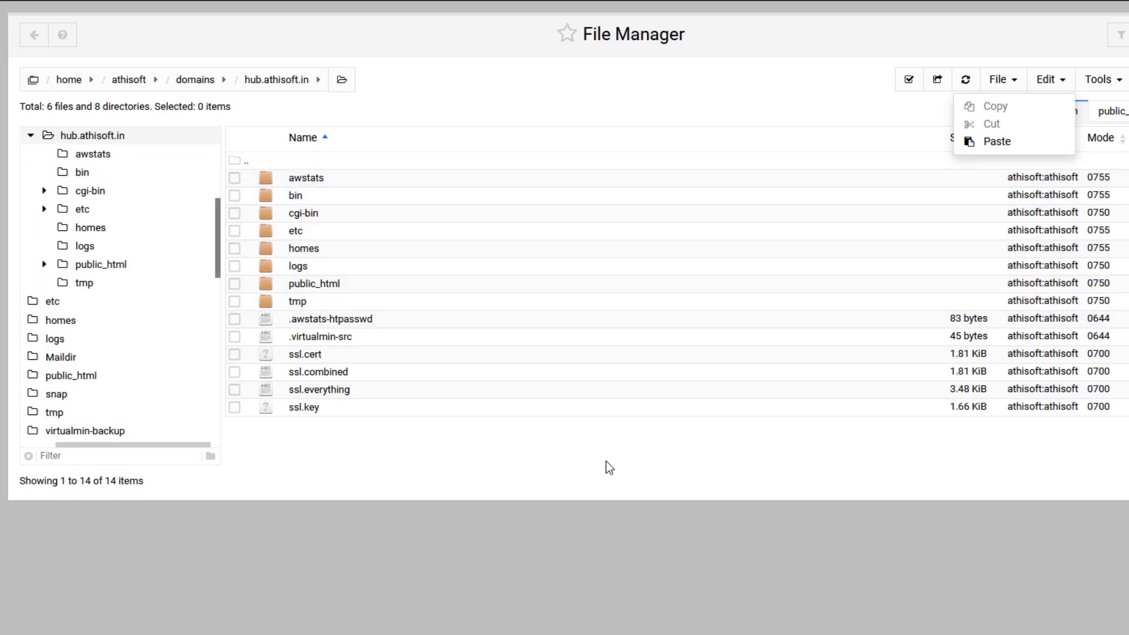
left_click(998, 79)
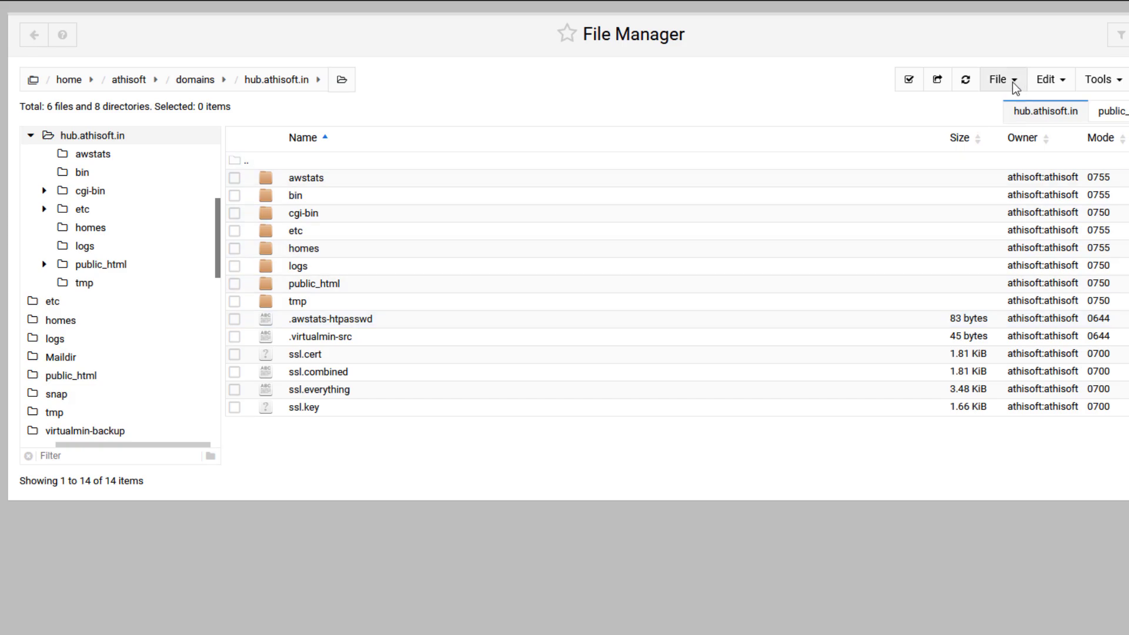
left_click(998, 79)
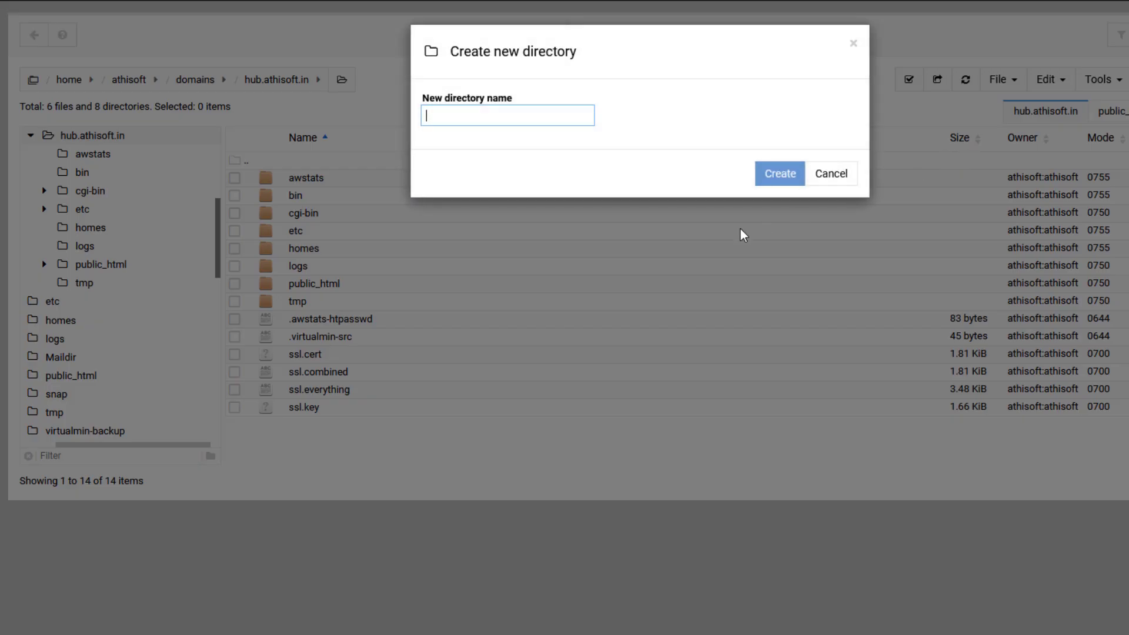
mouse_move(602, 248)
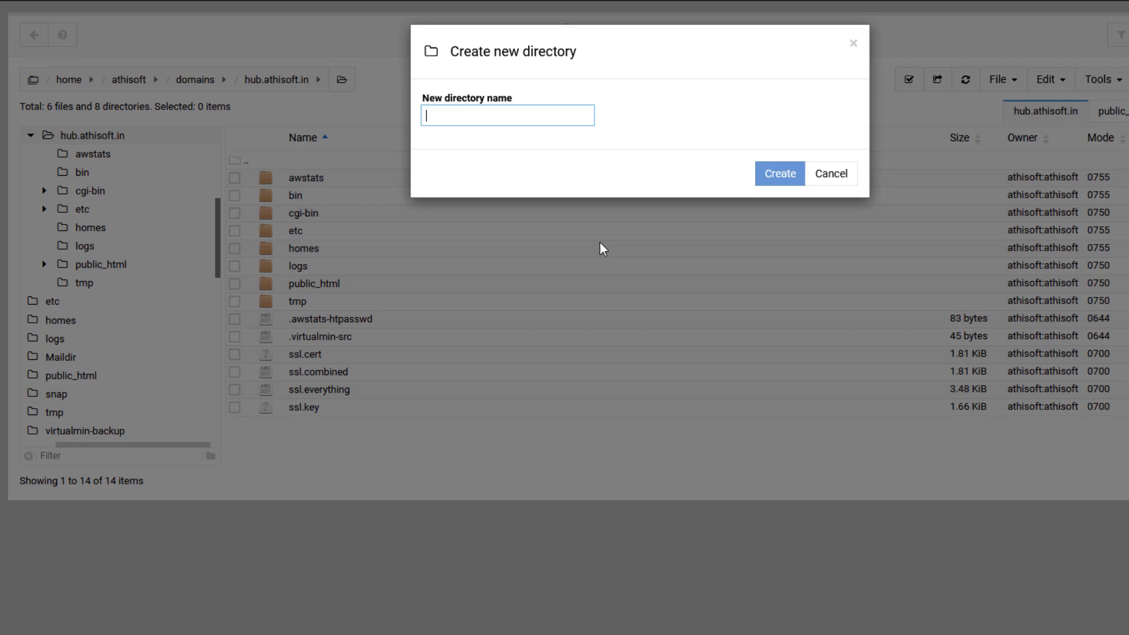
type("flaru")
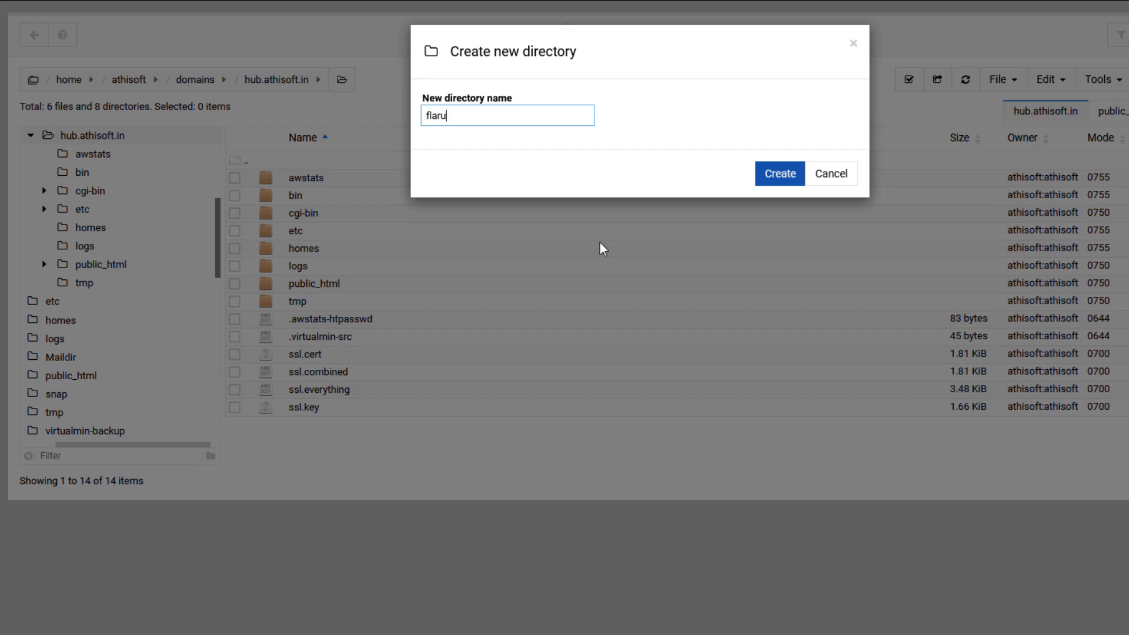
type("m")
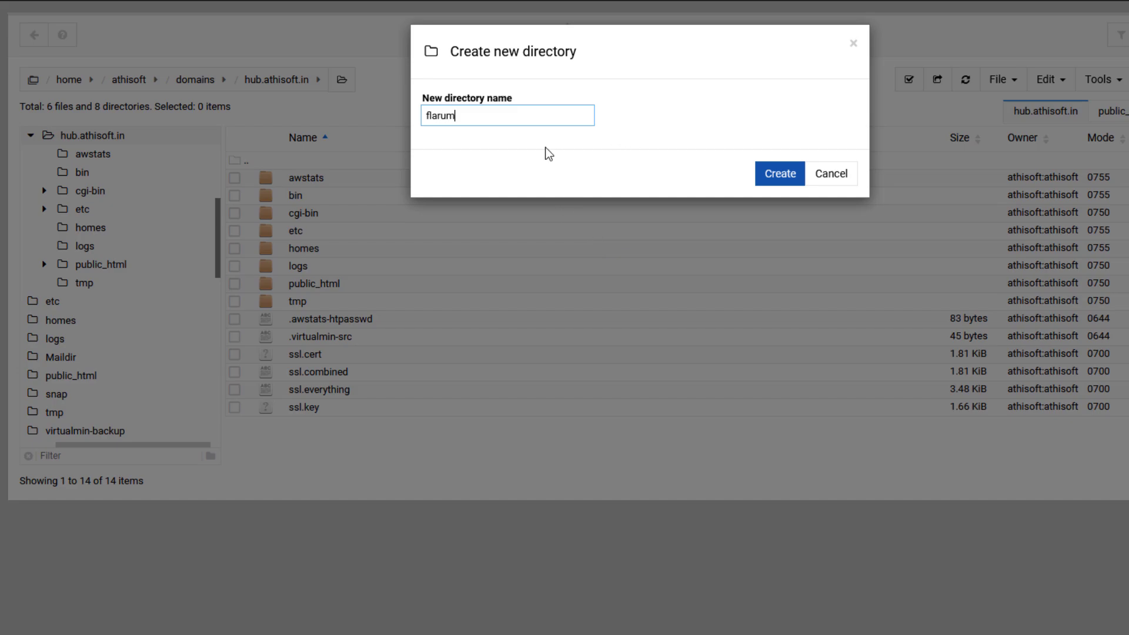
left_click(779, 174)
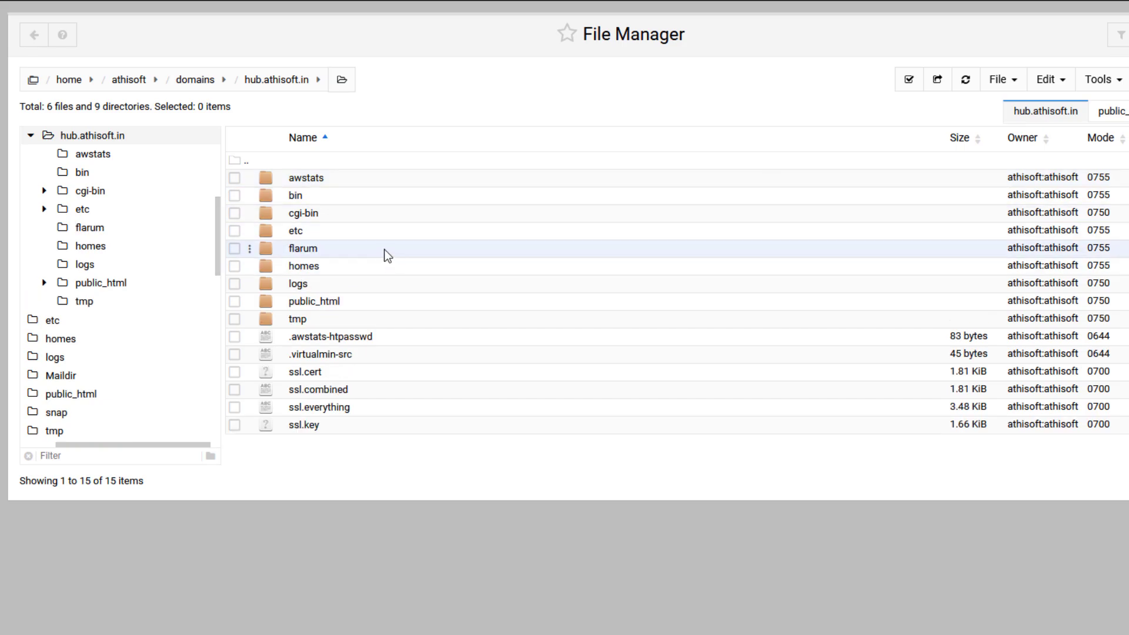
left_click(998, 79)
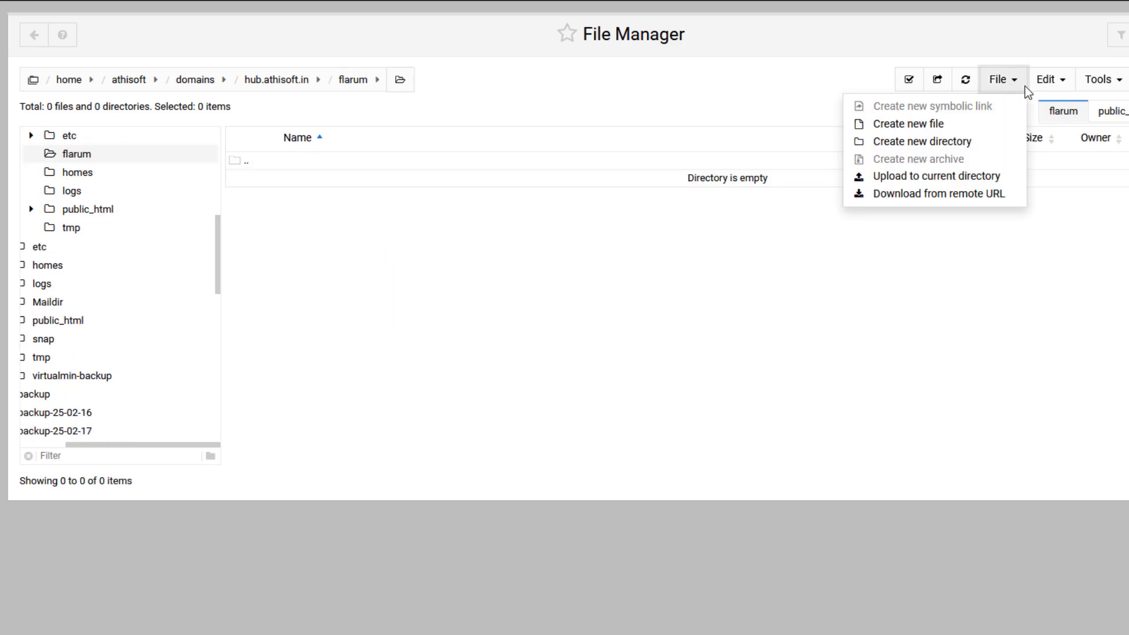
Paste the cut items into flarum and return to public_html via the breadcrumb.
left_click(1049, 79)
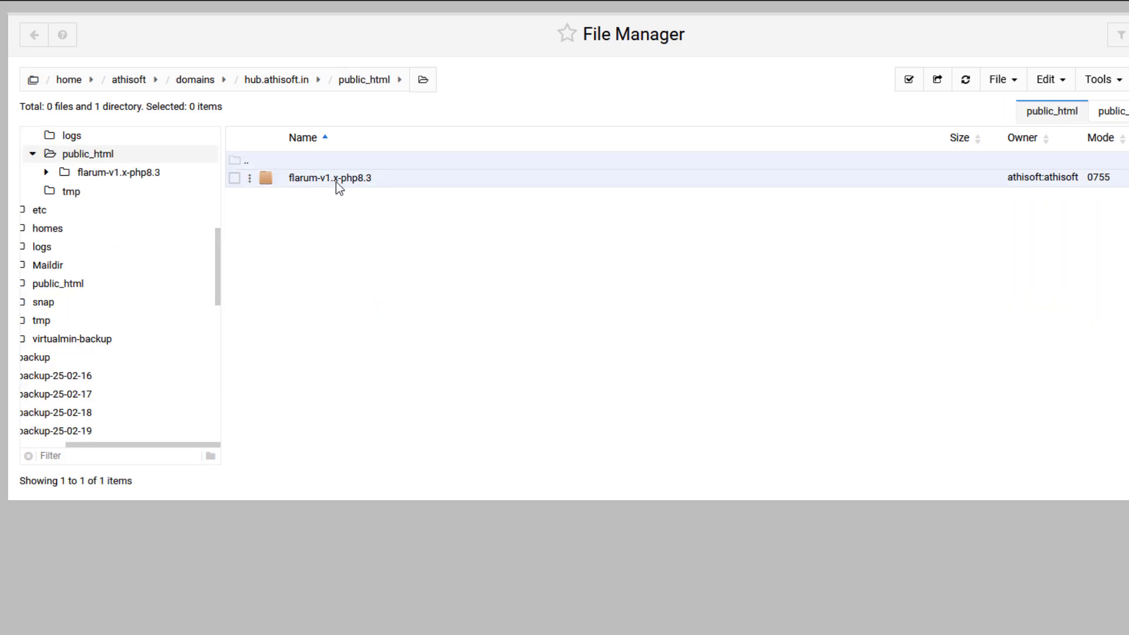
Move assets, .htaccess, index.php and web.config from Flarum's public folder into public_html.
double_click(330, 177)
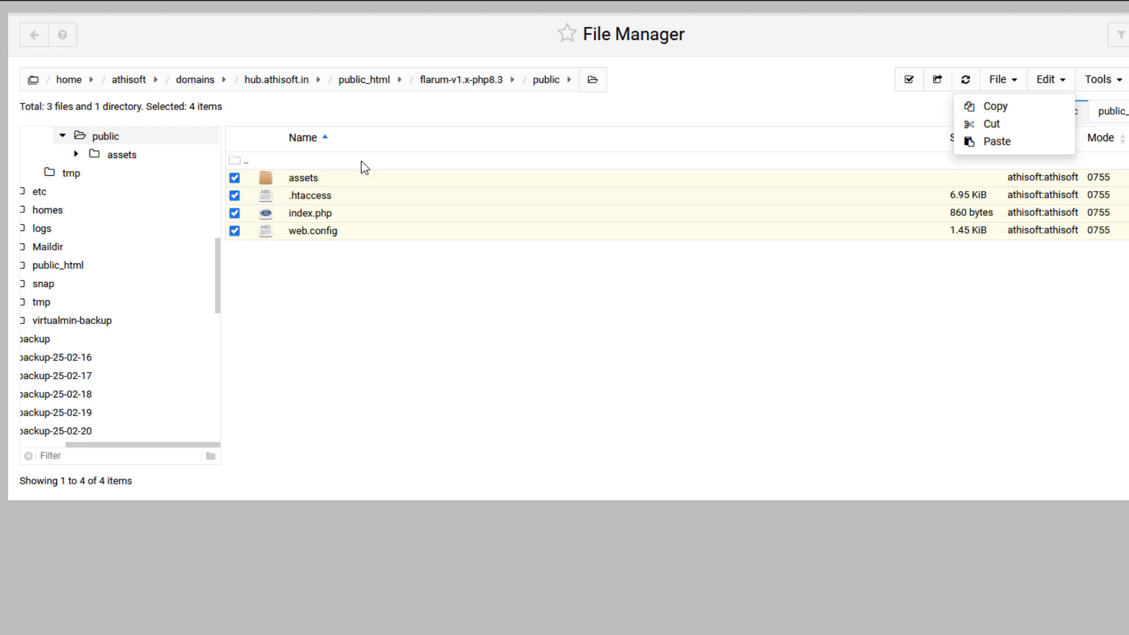
left_click(366, 79)
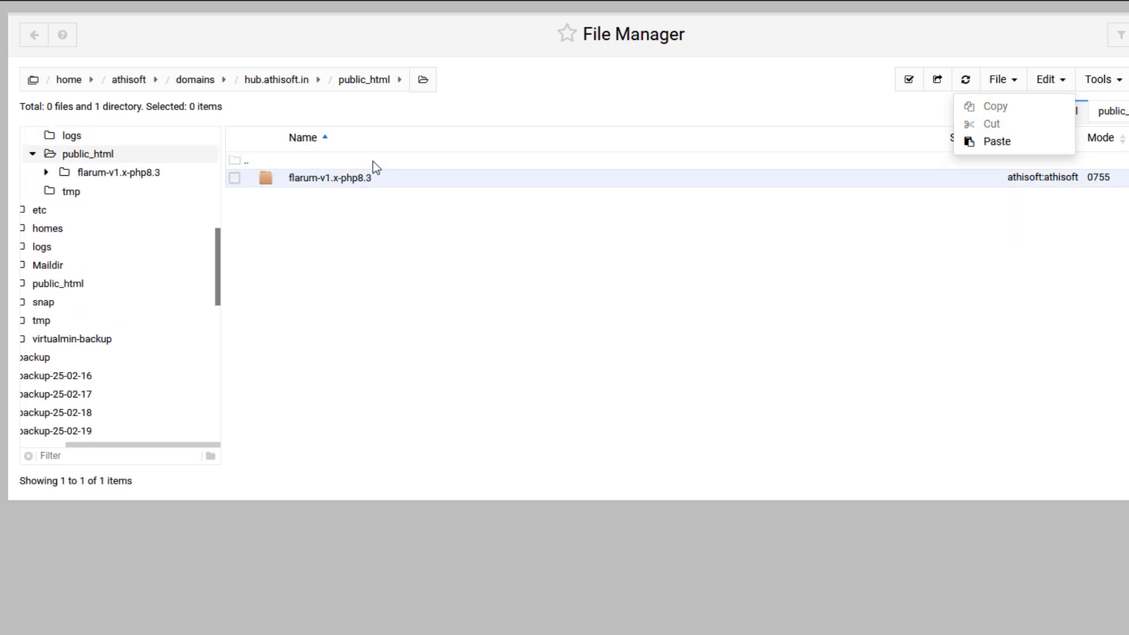
mouse_move(990, 141)
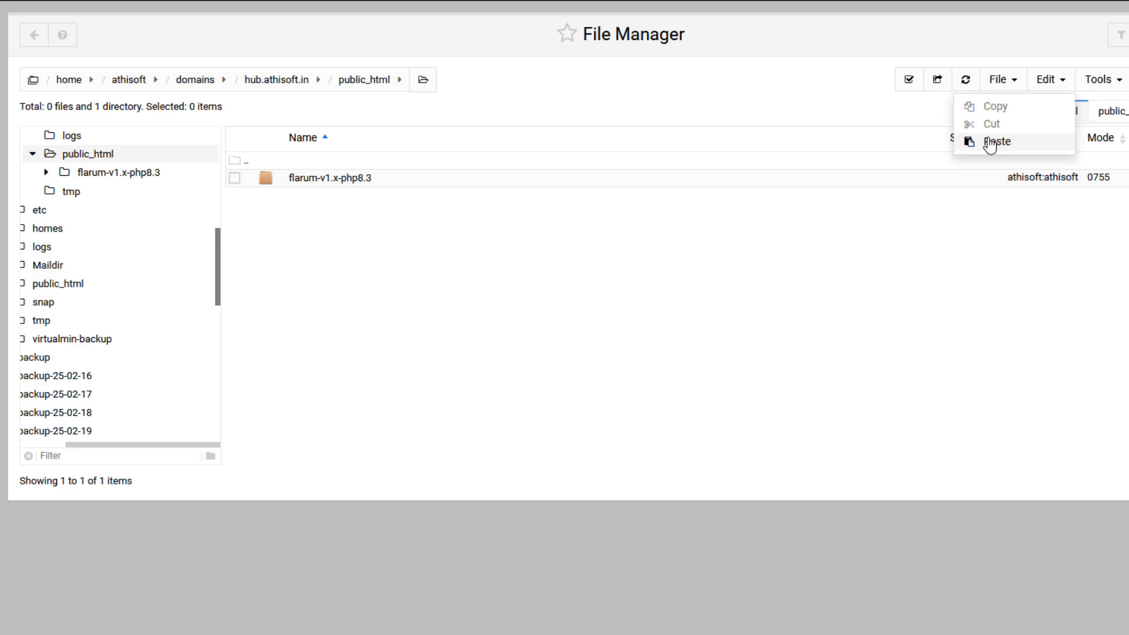
left_click(995, 141)
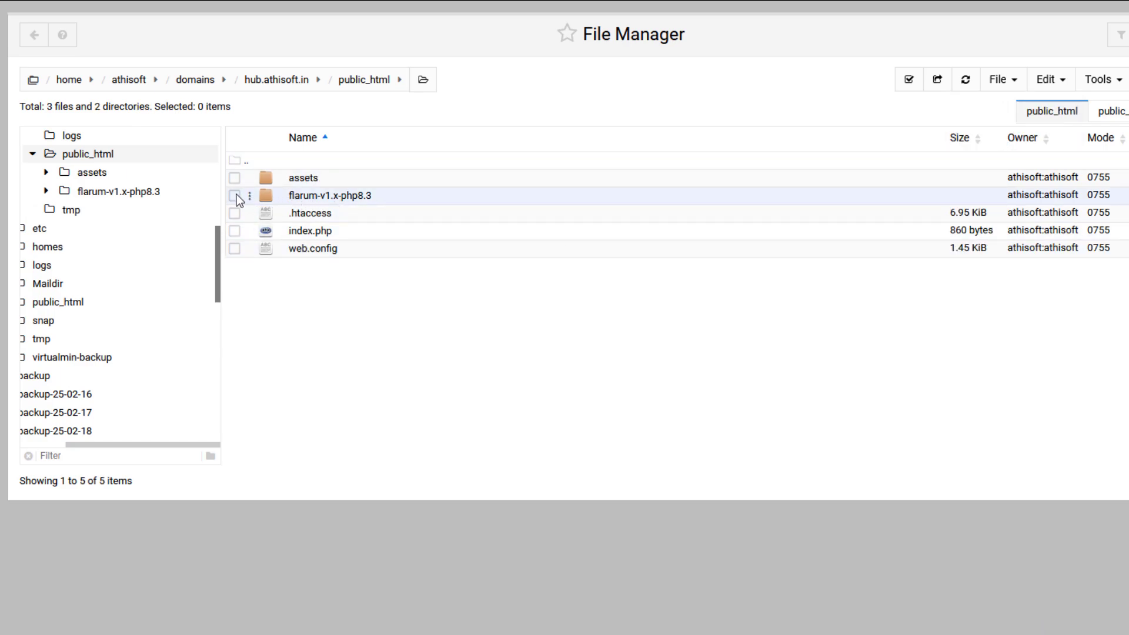
Permanently delete the leftover flarum-v1.x-php8.3 folder from public_html.
left_click(234, 195)
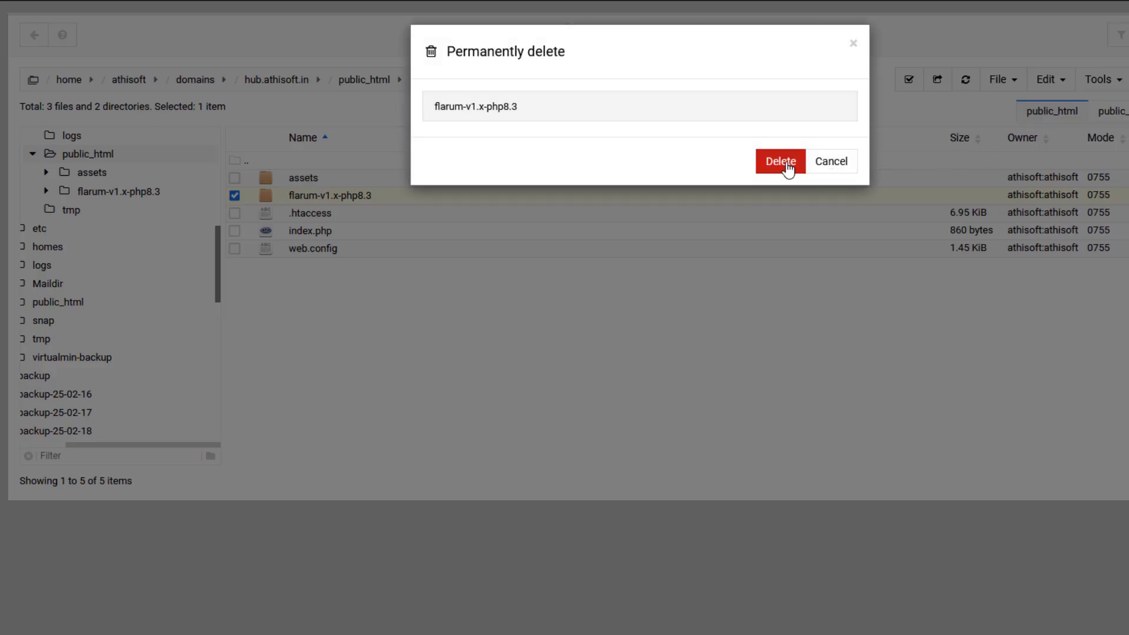
left_click(780, 161)
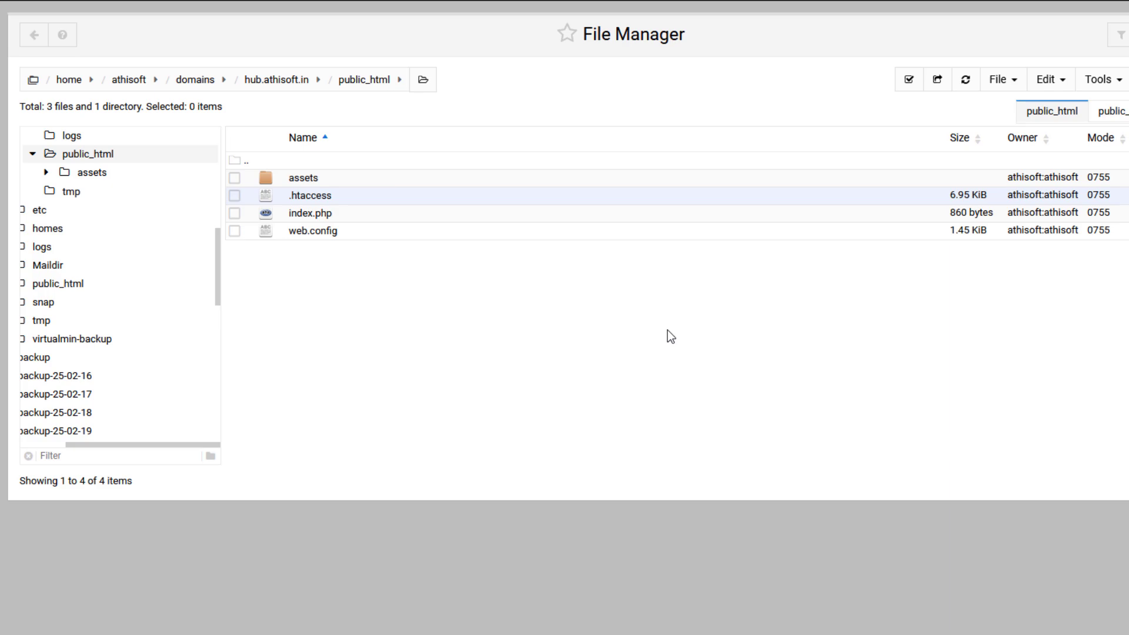
mouse_move(598, 301)
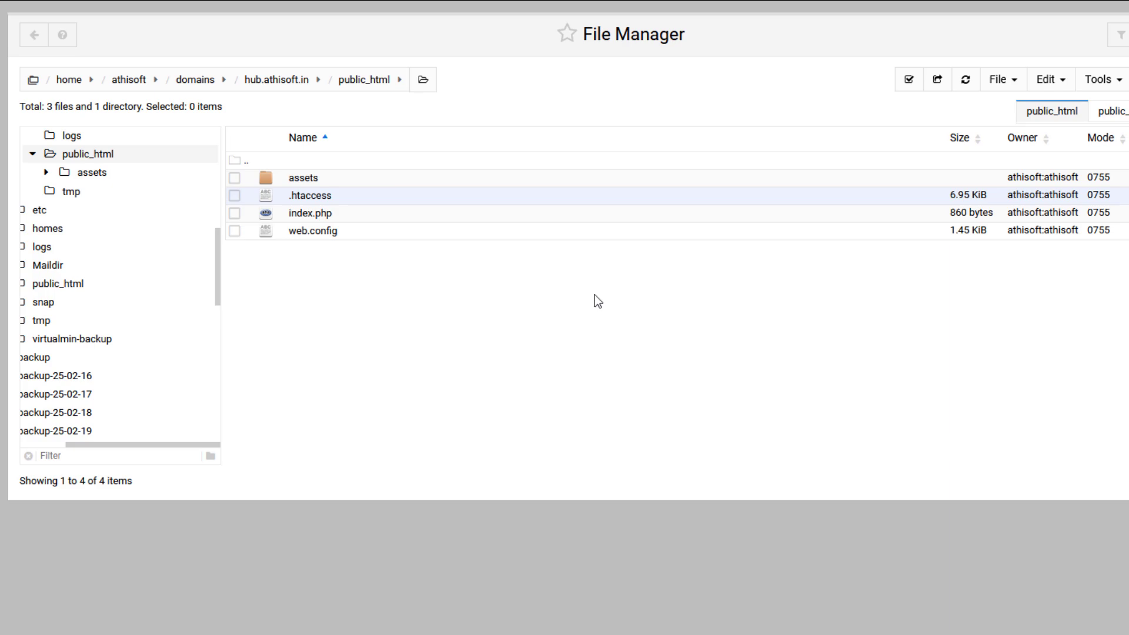
right_click(309, 213)
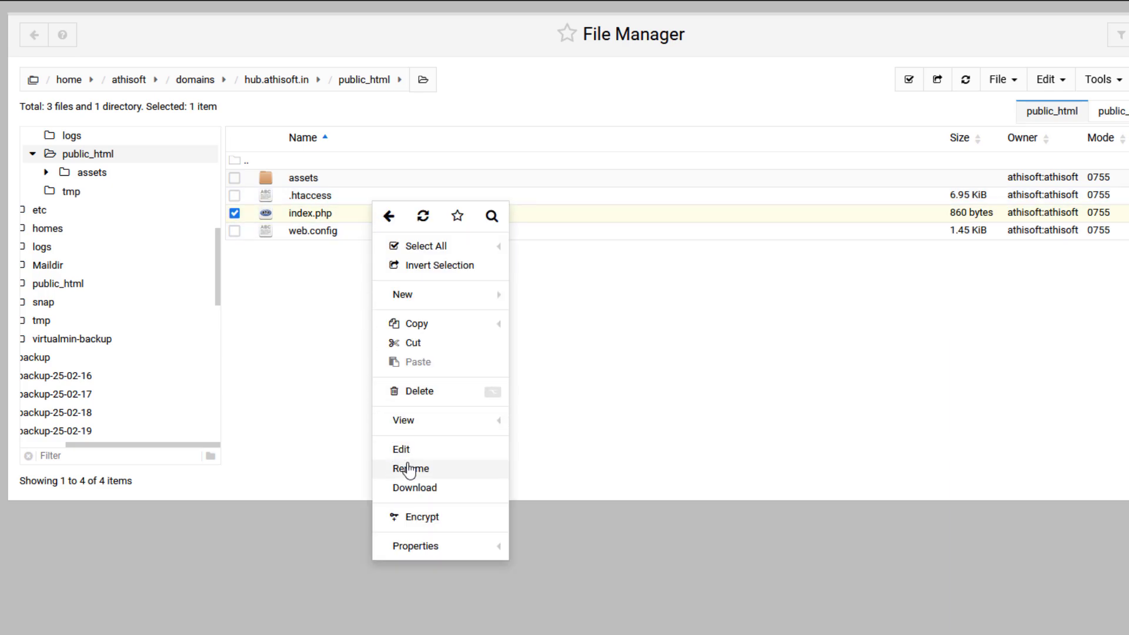
Discard the first editor attempt and reopen public_html/index.php for editing.
left_click(400, 449)
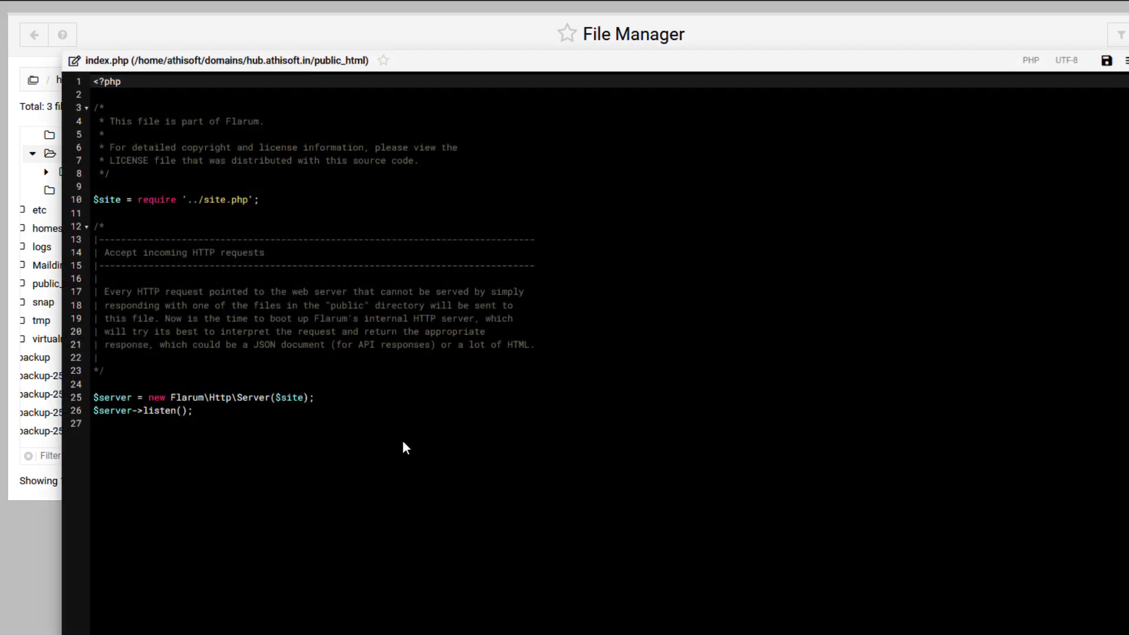
mouse_move(403, 442)
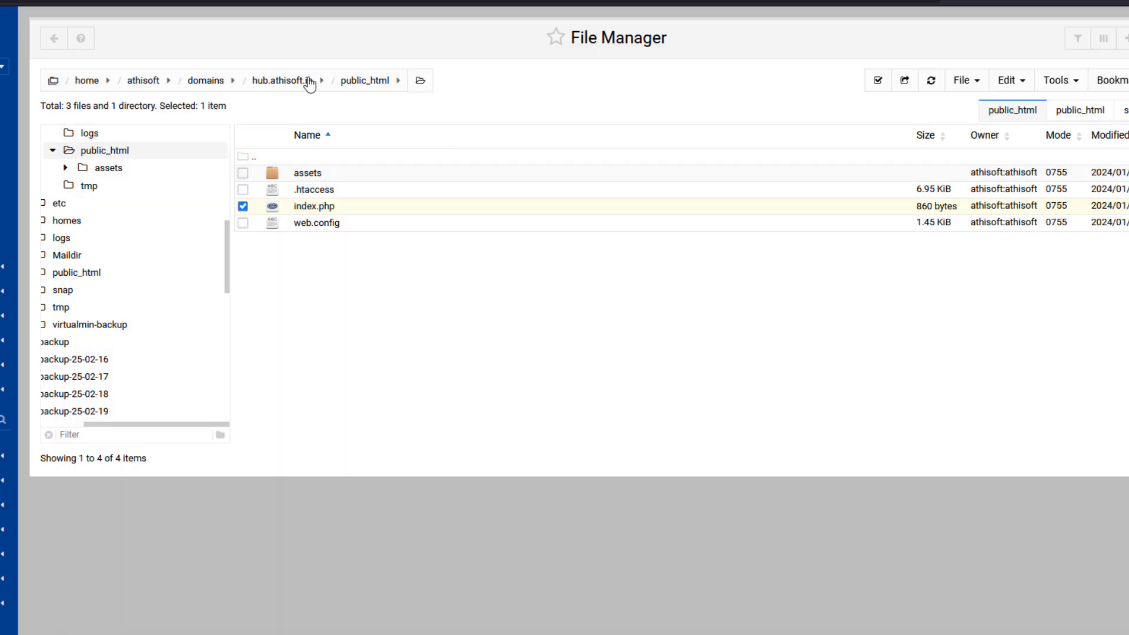
left_click(281, 80)
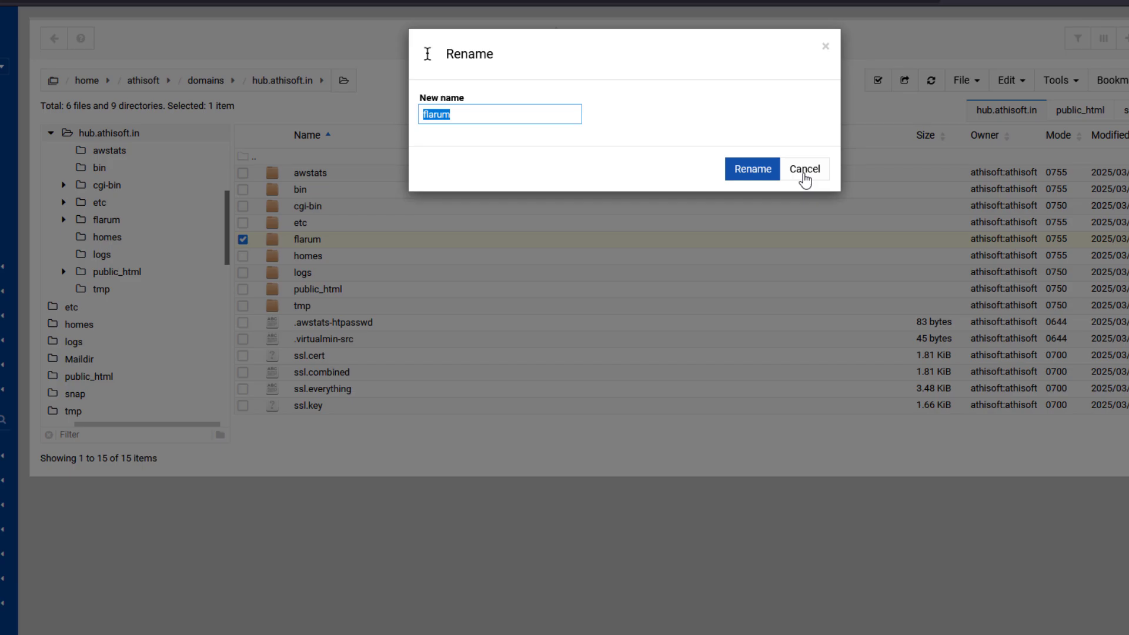
left_click(805, 169)
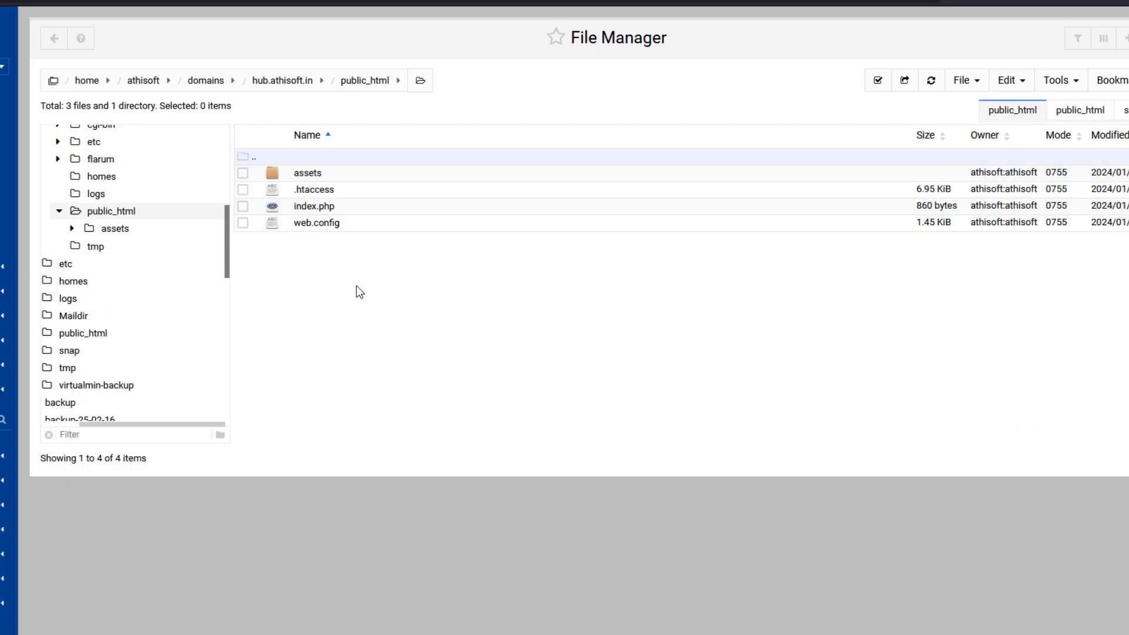
right_click(314, 206)
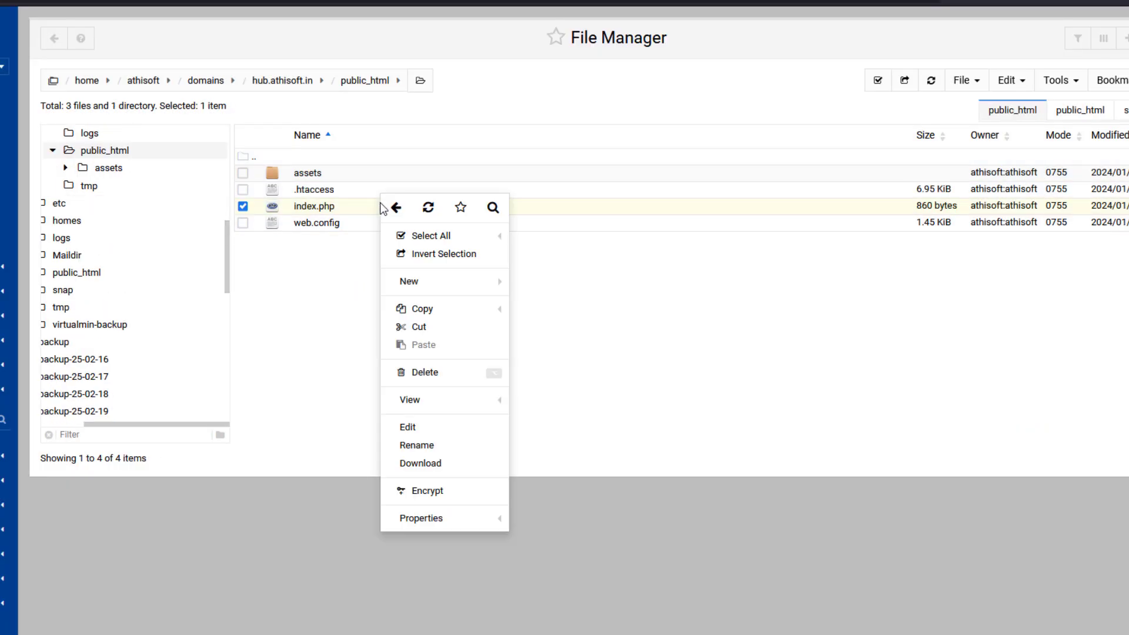
left_click(407, 427)
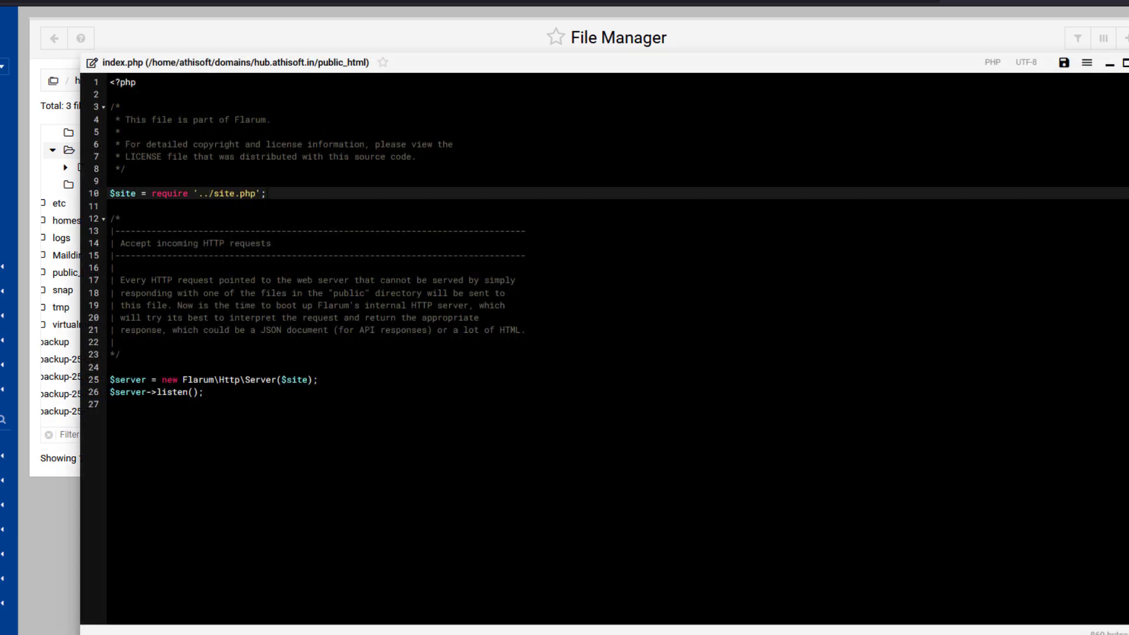
Change the require path to '../flarum/site.php' and save index.php.
type("flarum/")
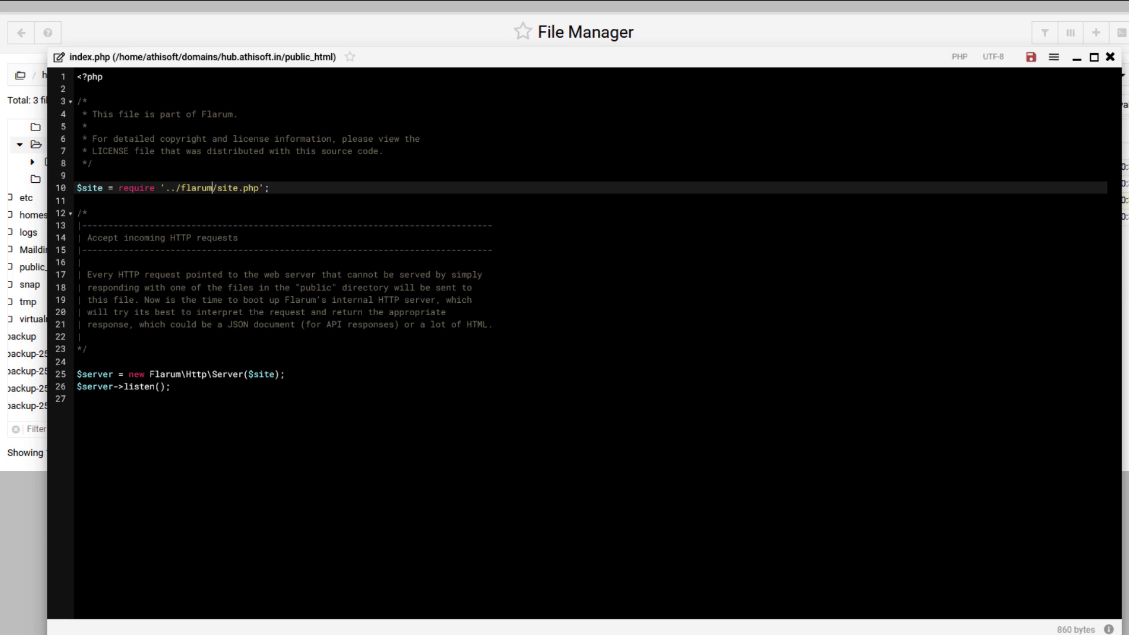
left_click(1031, 57)
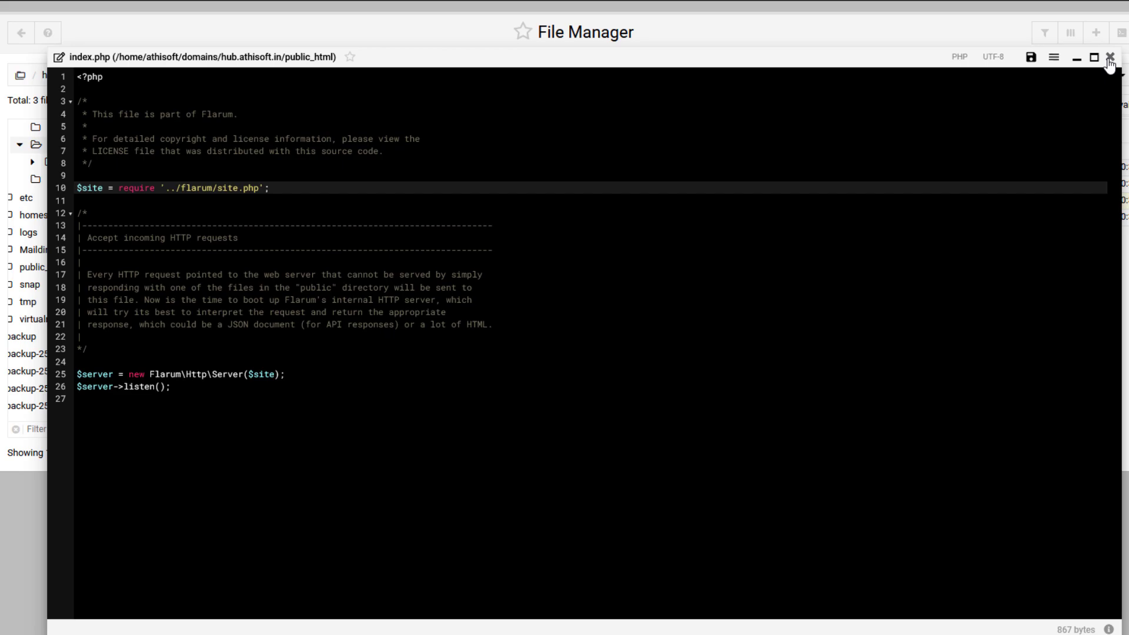
left_click(1110, 57)
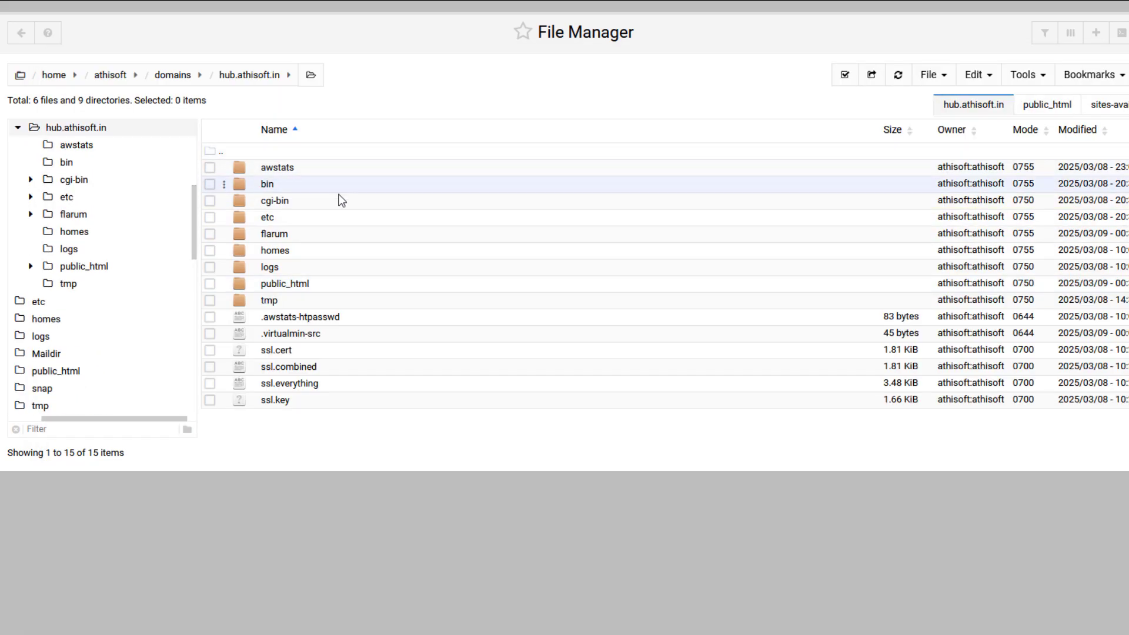
Edit site.php inside the flarum folder.
double_click(274, 234)
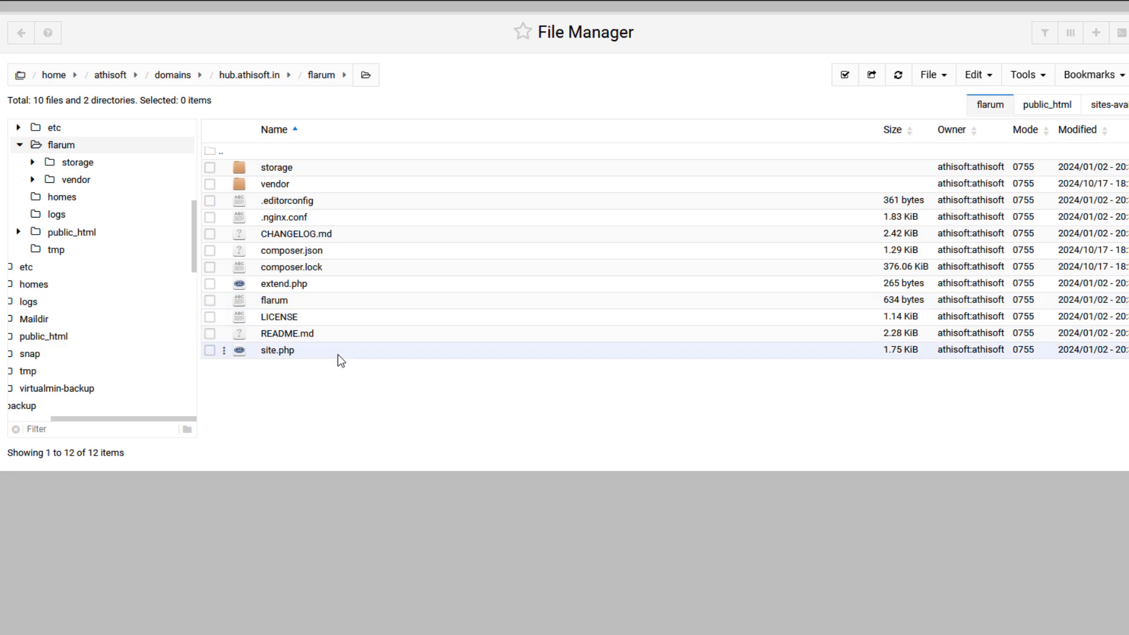
left_click(209, 350)
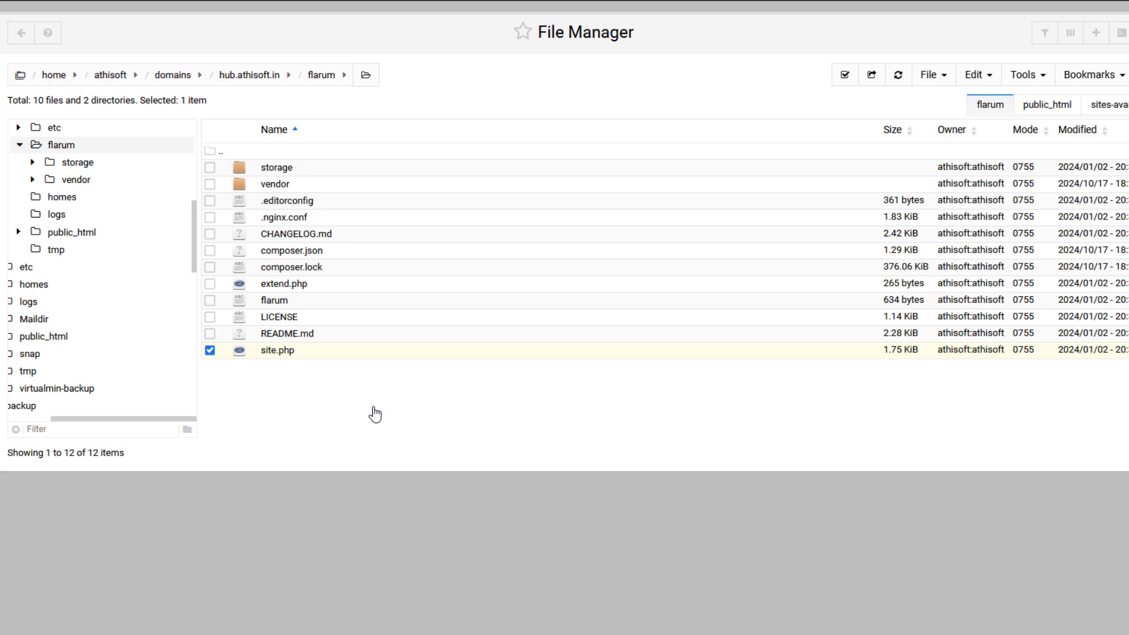
double_click(276, 350)
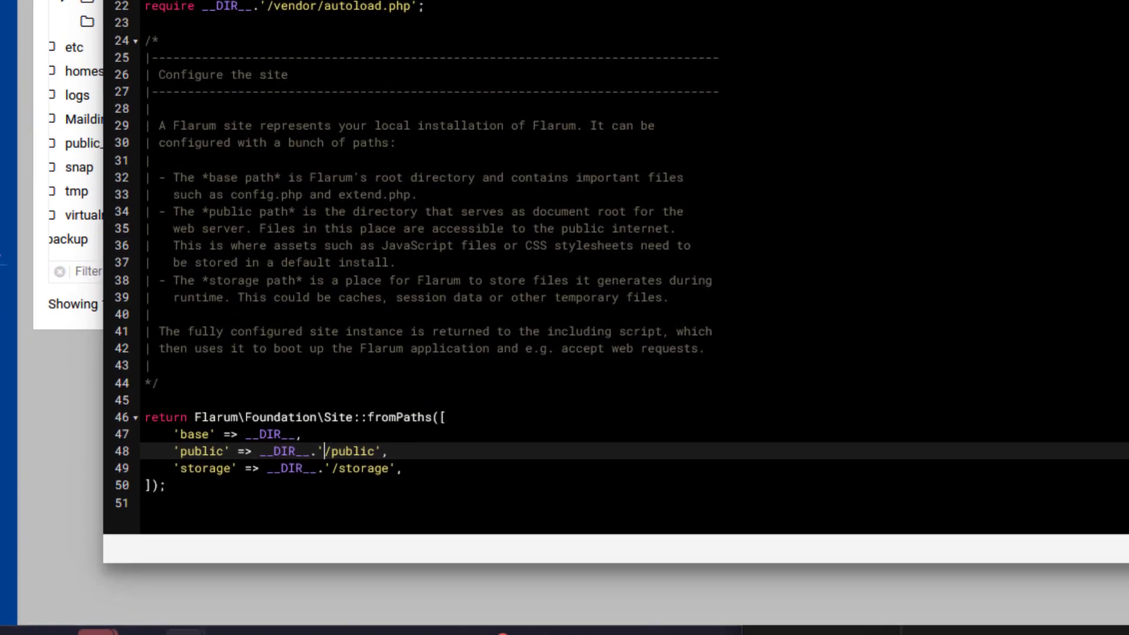
Change the public path to __DIR__.'/../public_html' and save site.php.
type("/../")
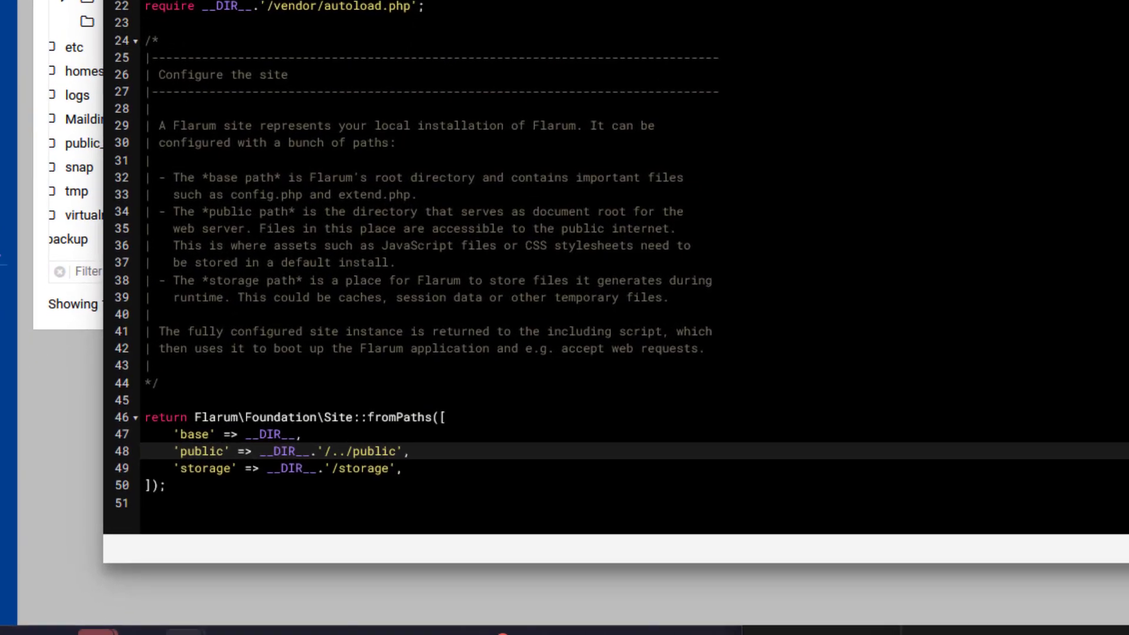
left_click(409, 452)
type("_")
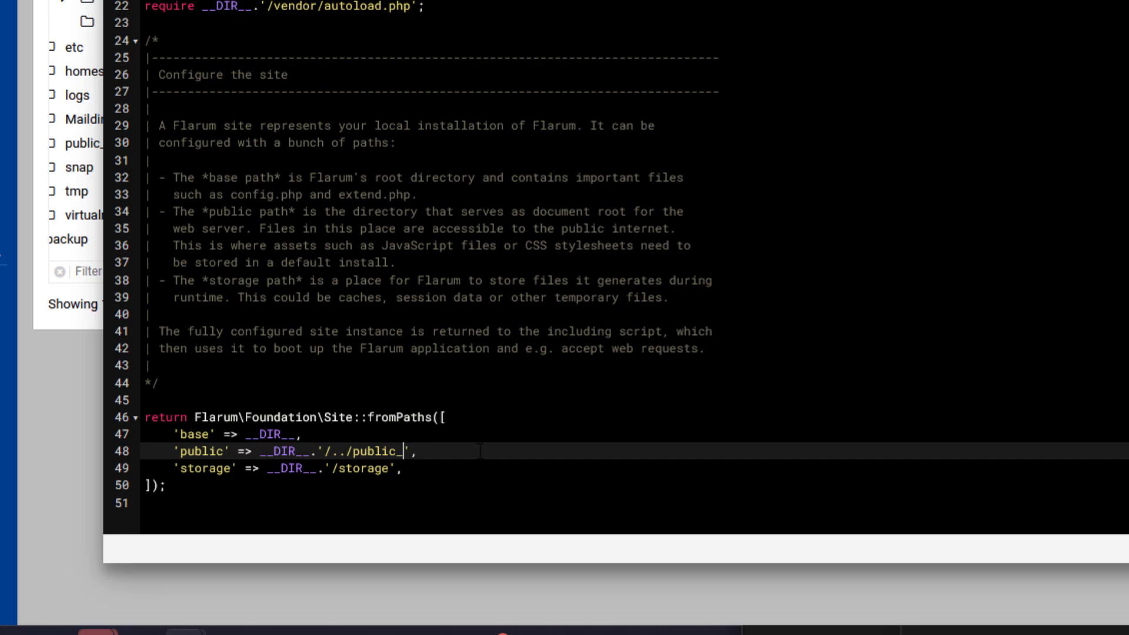
type("html")
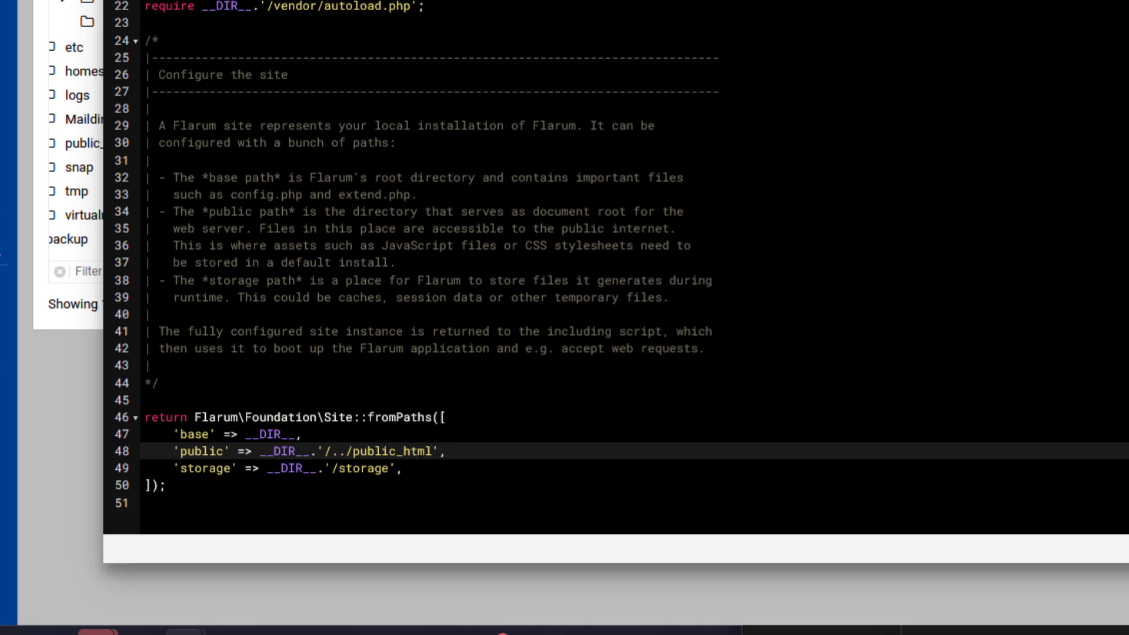
left_click(428, 451)
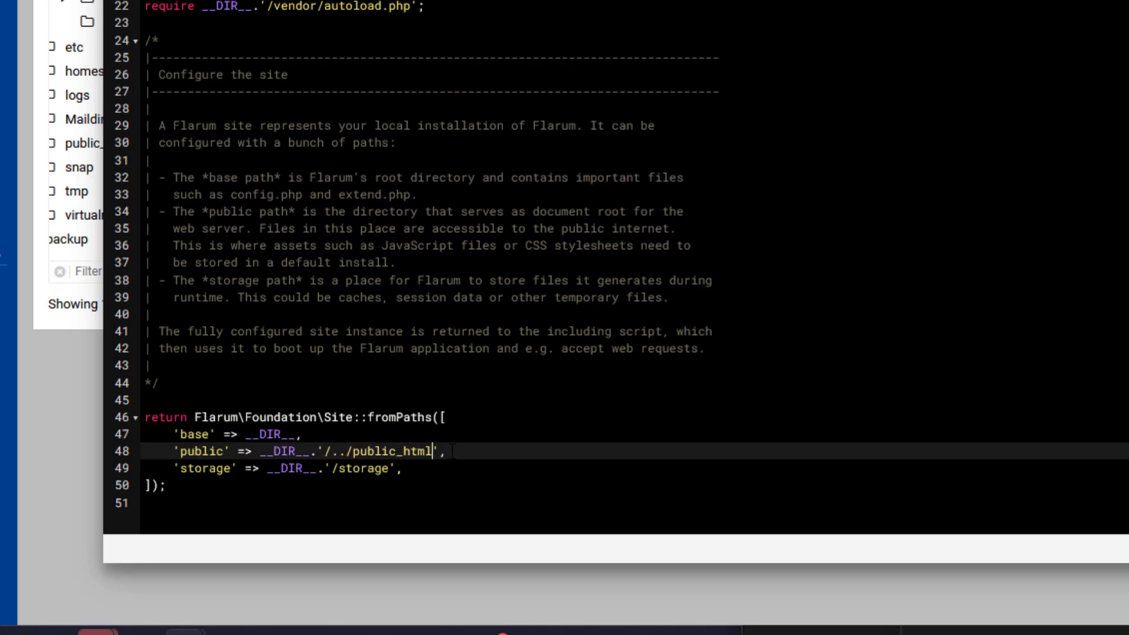
key("ctrl+s")
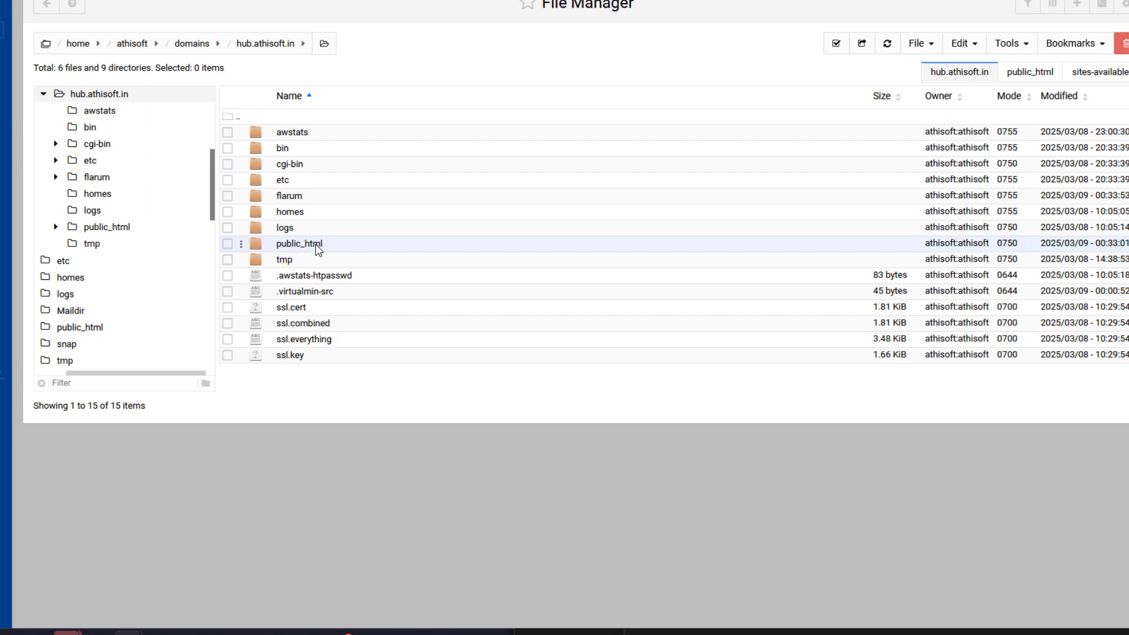
mouse_move(345, 253)
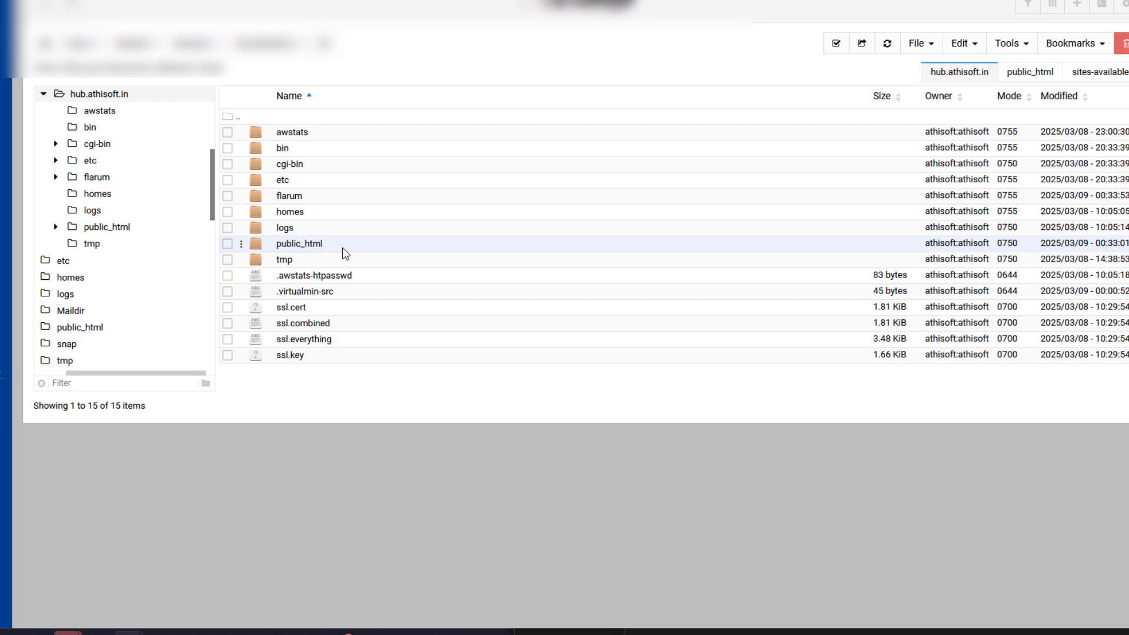
Review the Install Flarum fields for Athi Community and run the installation.
double_click(298, 243)
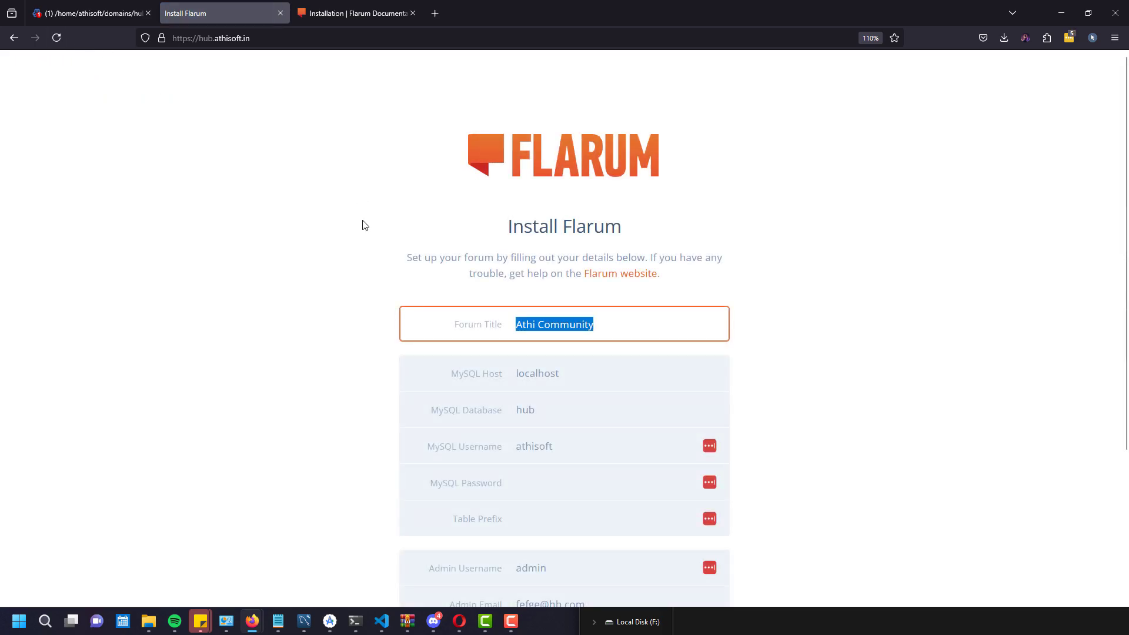
scroll("down", 3)
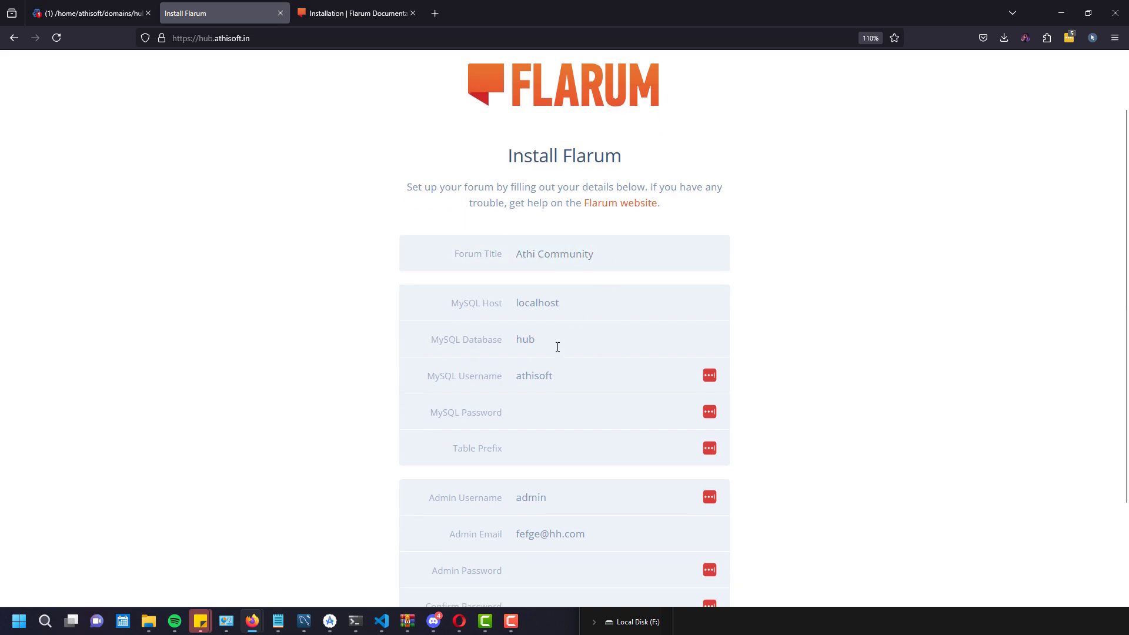
scroll("down", 3)
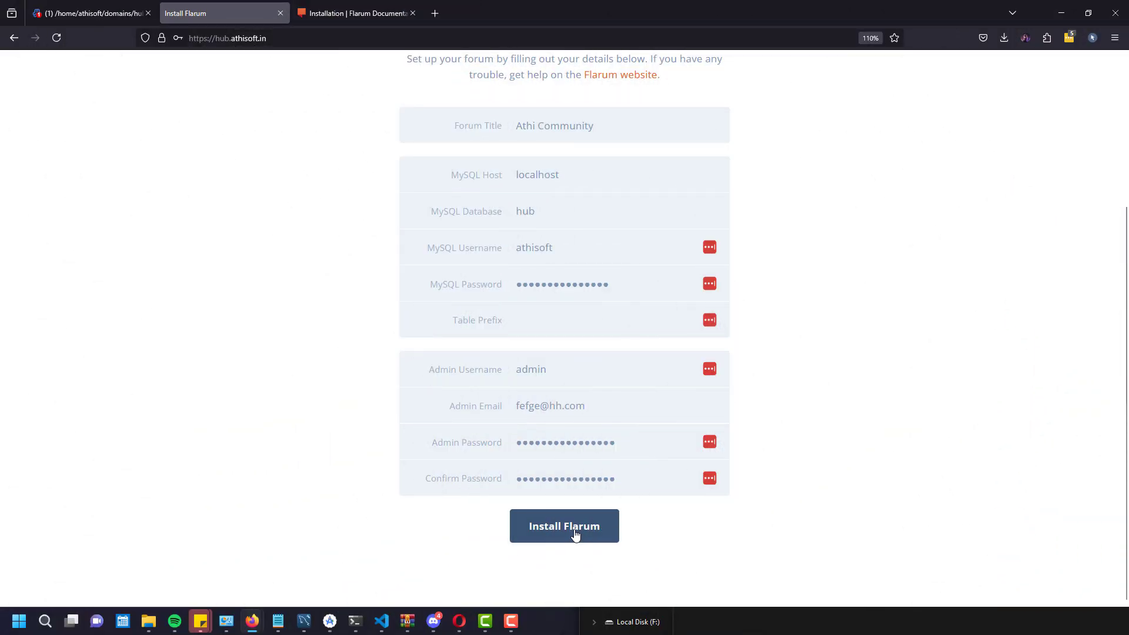
left_click(564, 526)
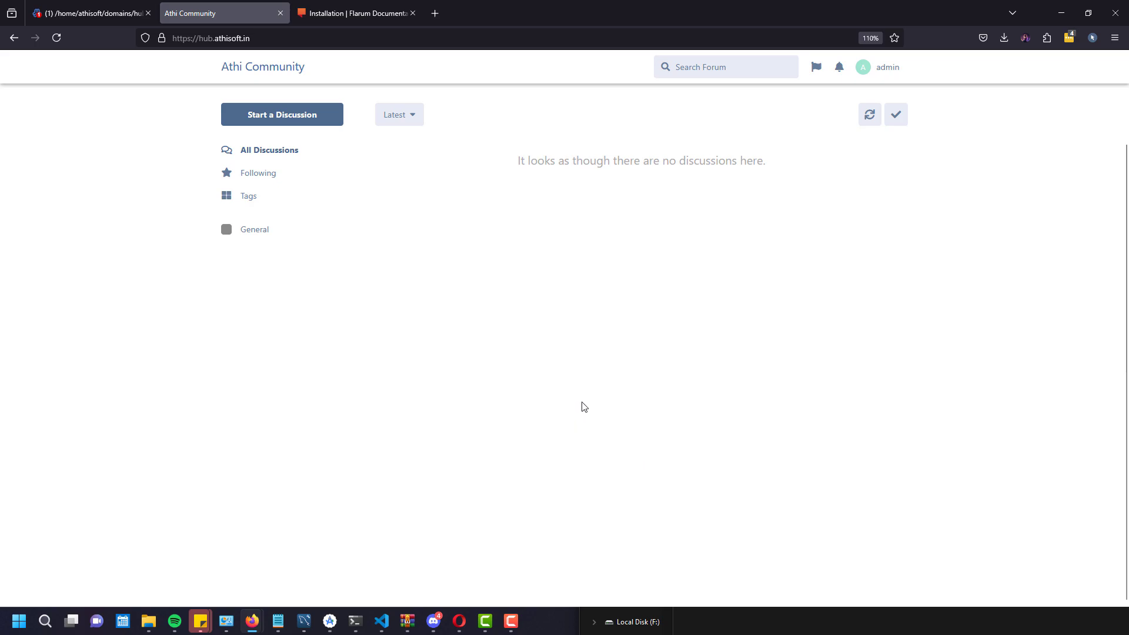
left_click(281, 114)
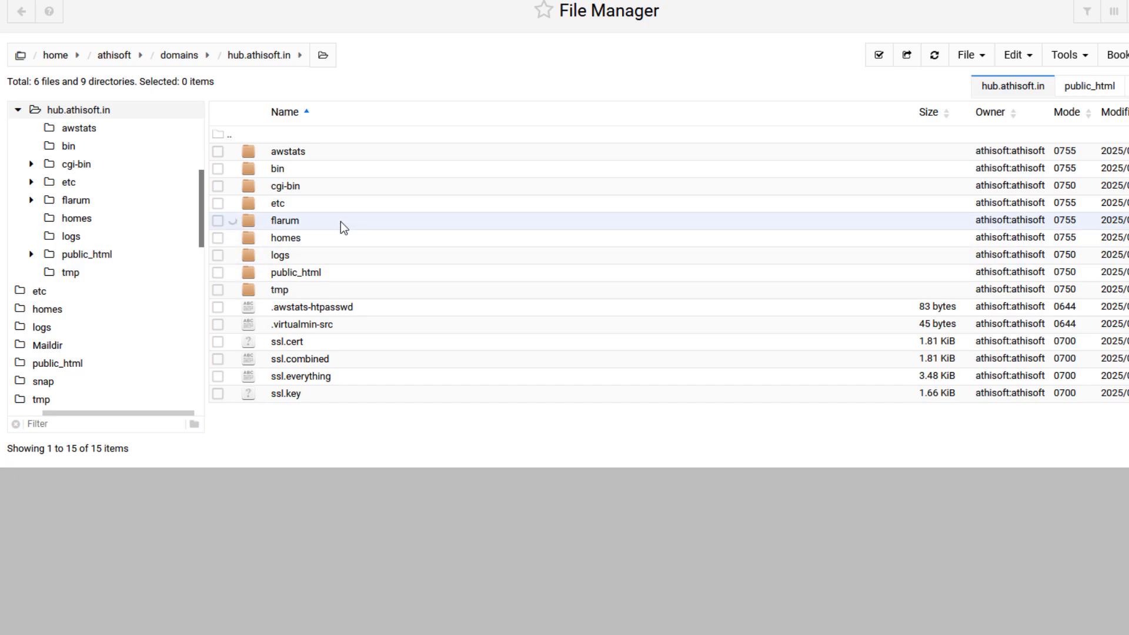
double_click(285, 220)
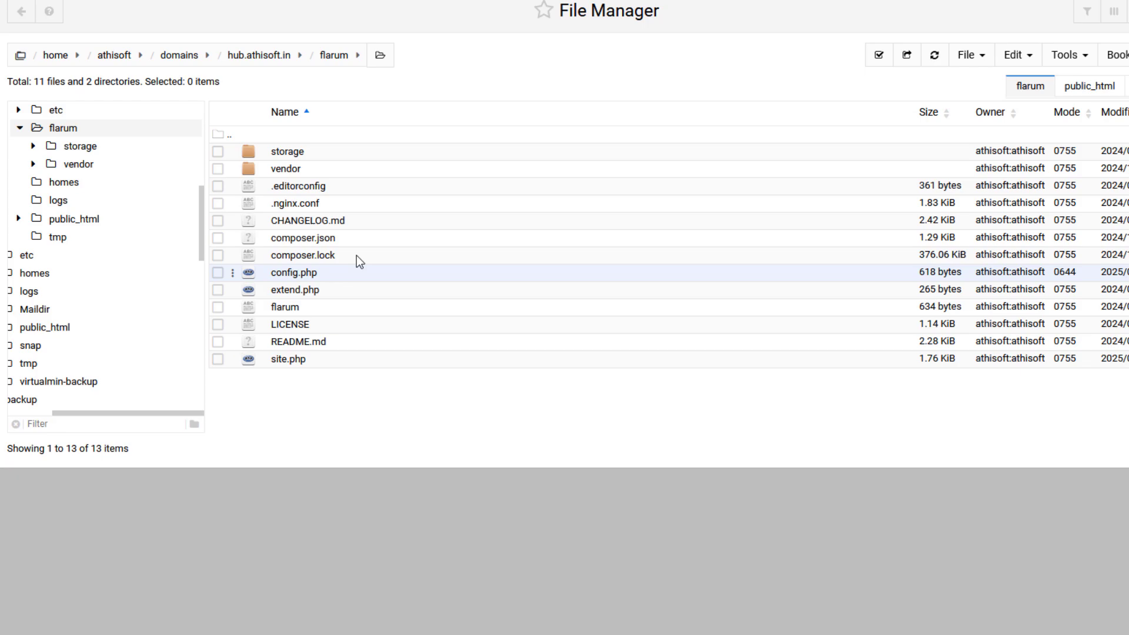
right_click(293, 272)
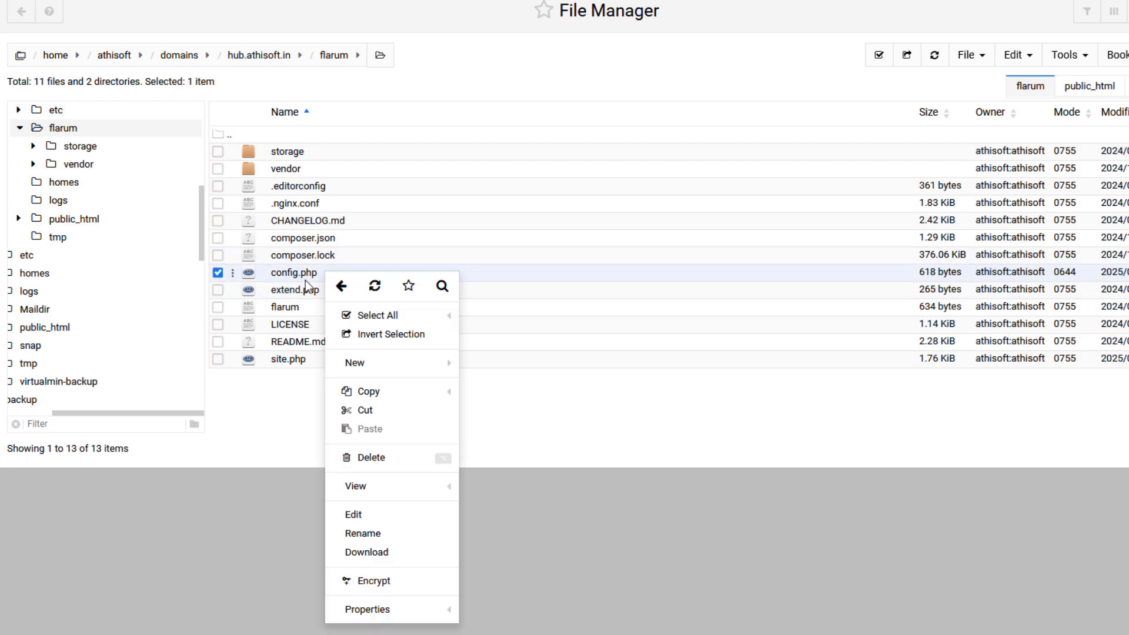
left_click(353, 514)
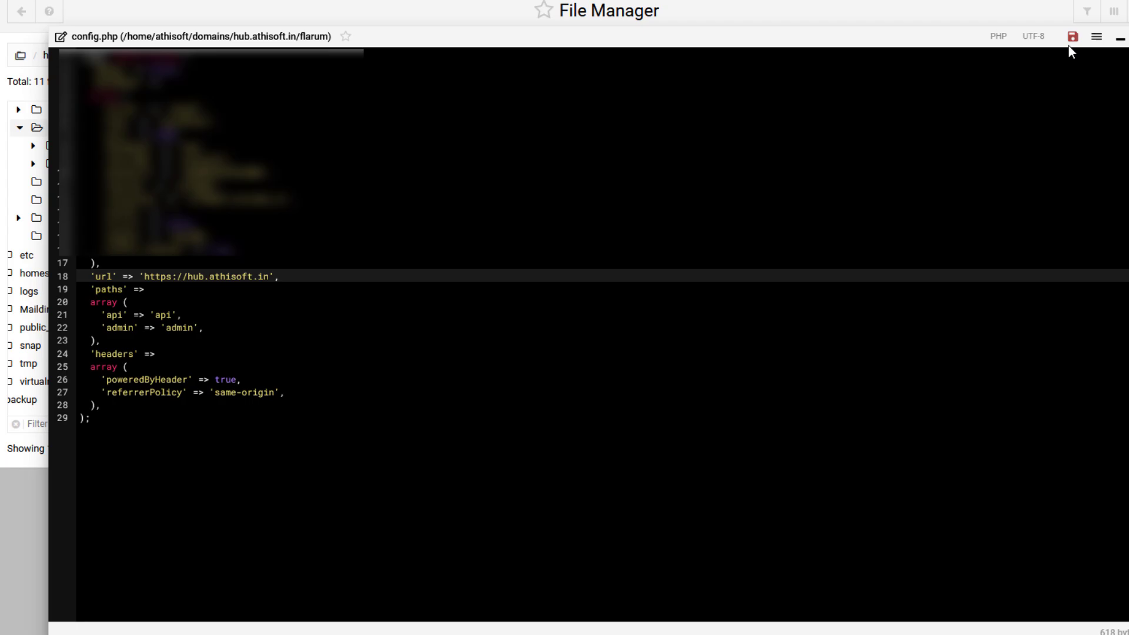
left_click(1072, 36)
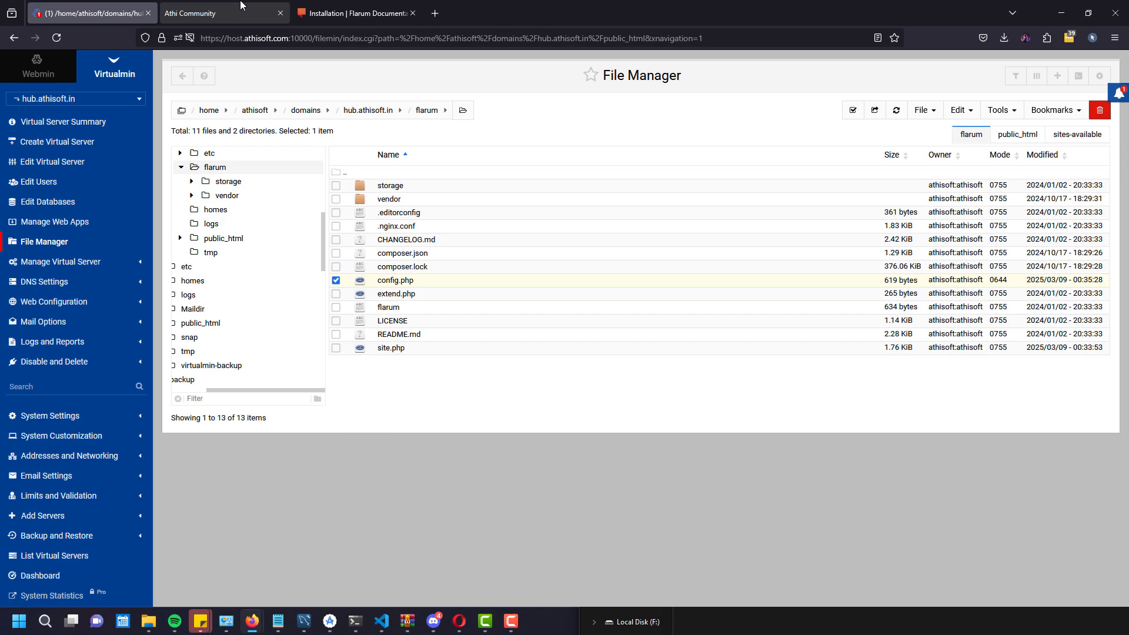
Post a test discussion 'hetjutjt' on the forum, confirming a tag to publish it.
left_click(223, 13)
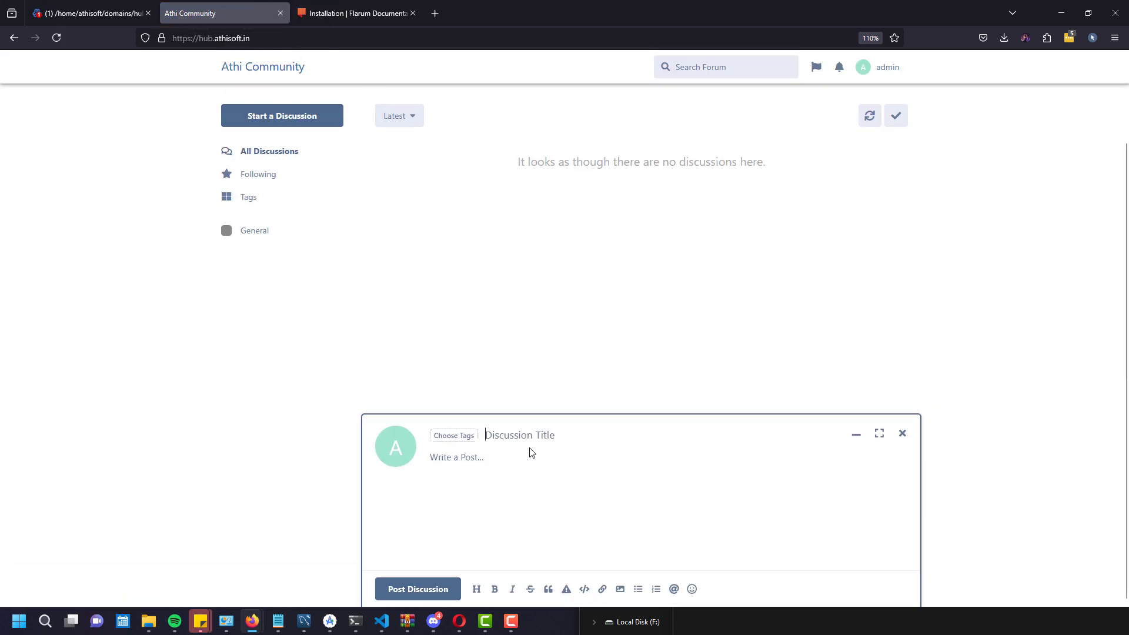
type("hetjutjt")
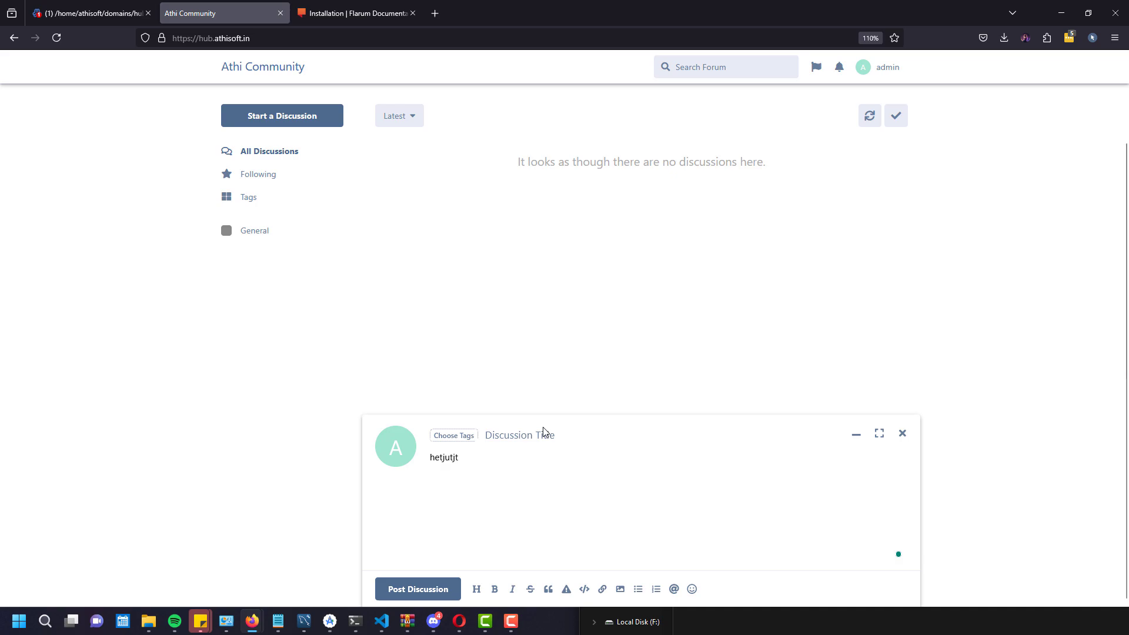
left_click(453, 435)
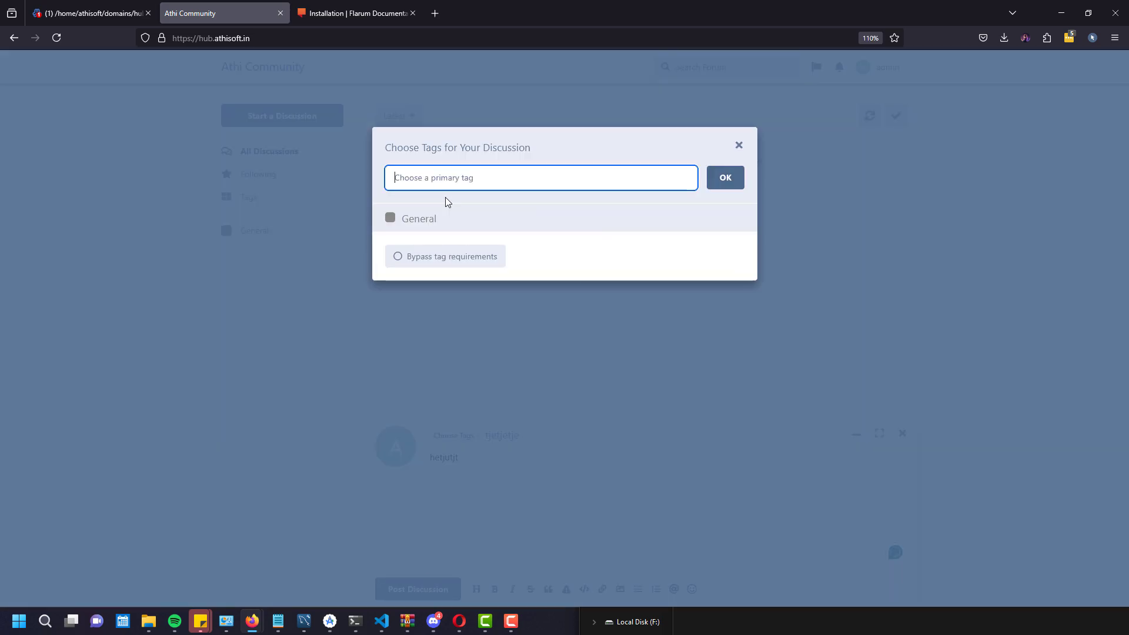
left_click(724, 177)
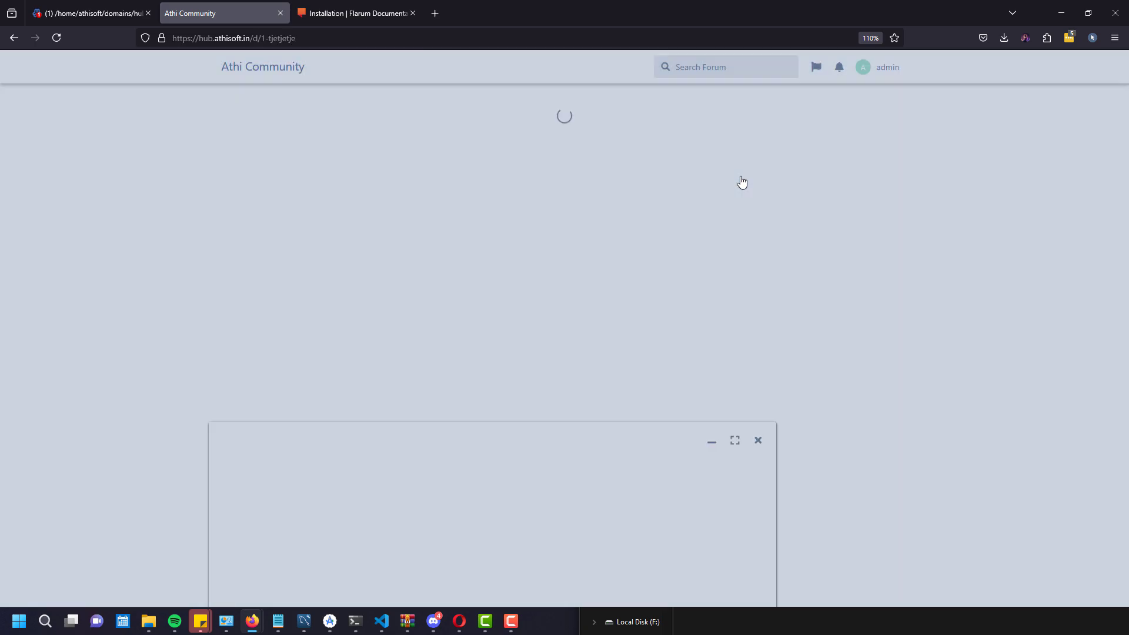